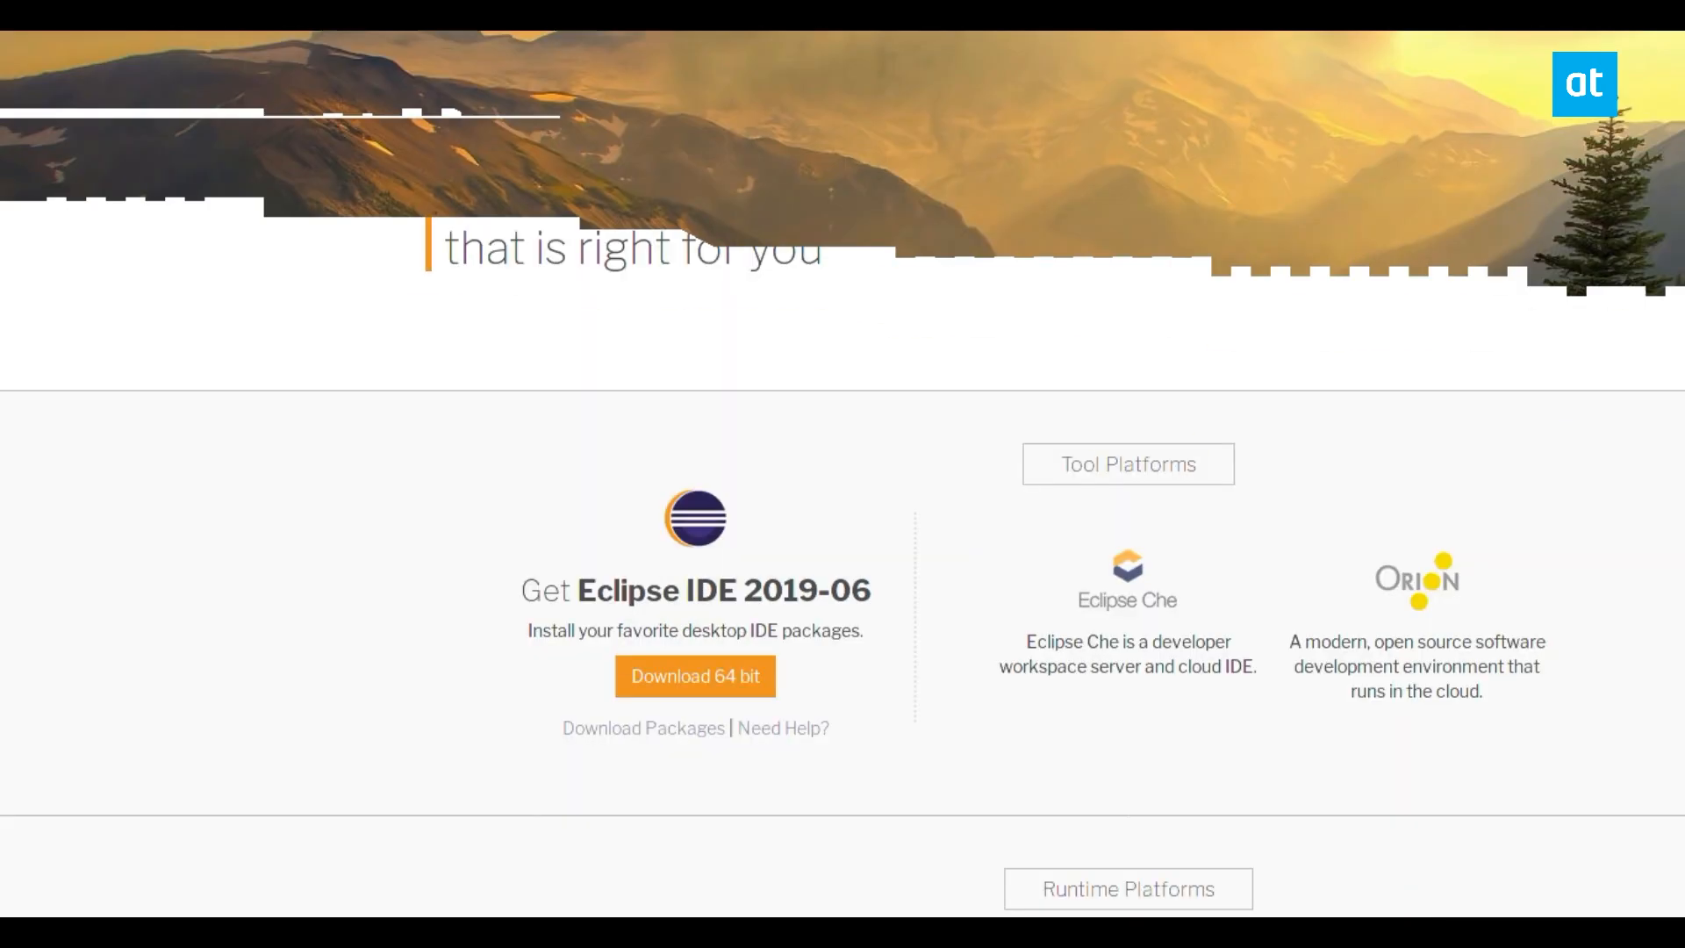
Step: Get the 64-bit Linux Eclipse installer download from the Eclipse IDE 2019-06 page
{"action": "scroll", "scroll_direction": "down", "scroll_amount": 3}
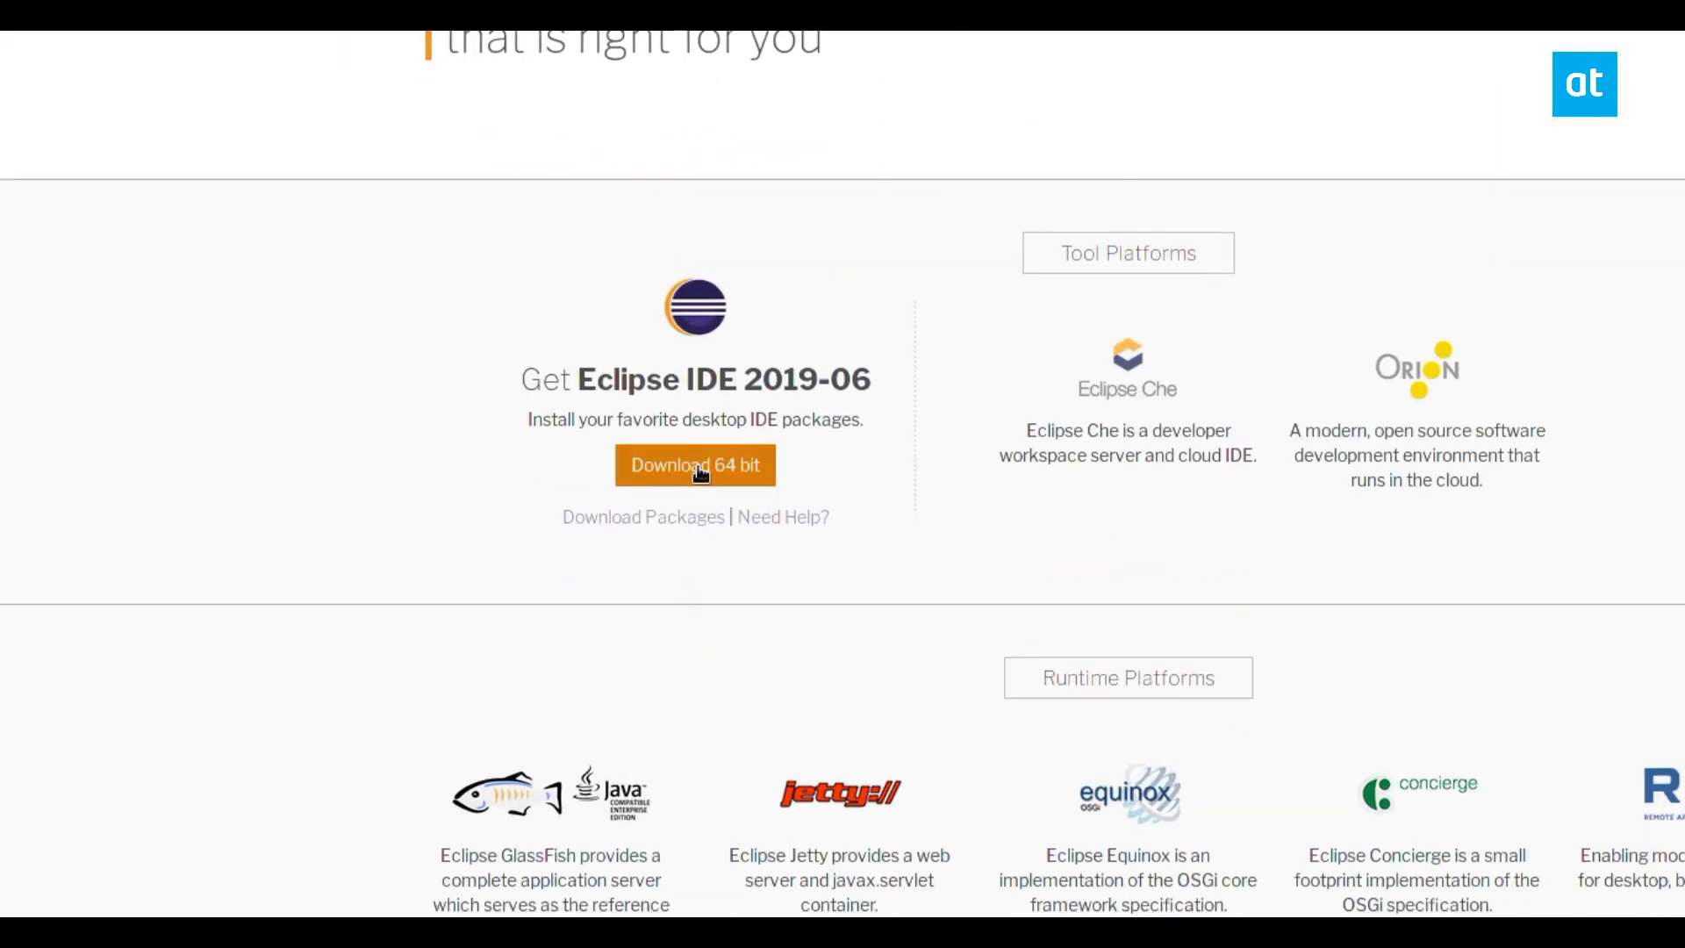
{"action": "left_click", "coordinate": [695, 466]}
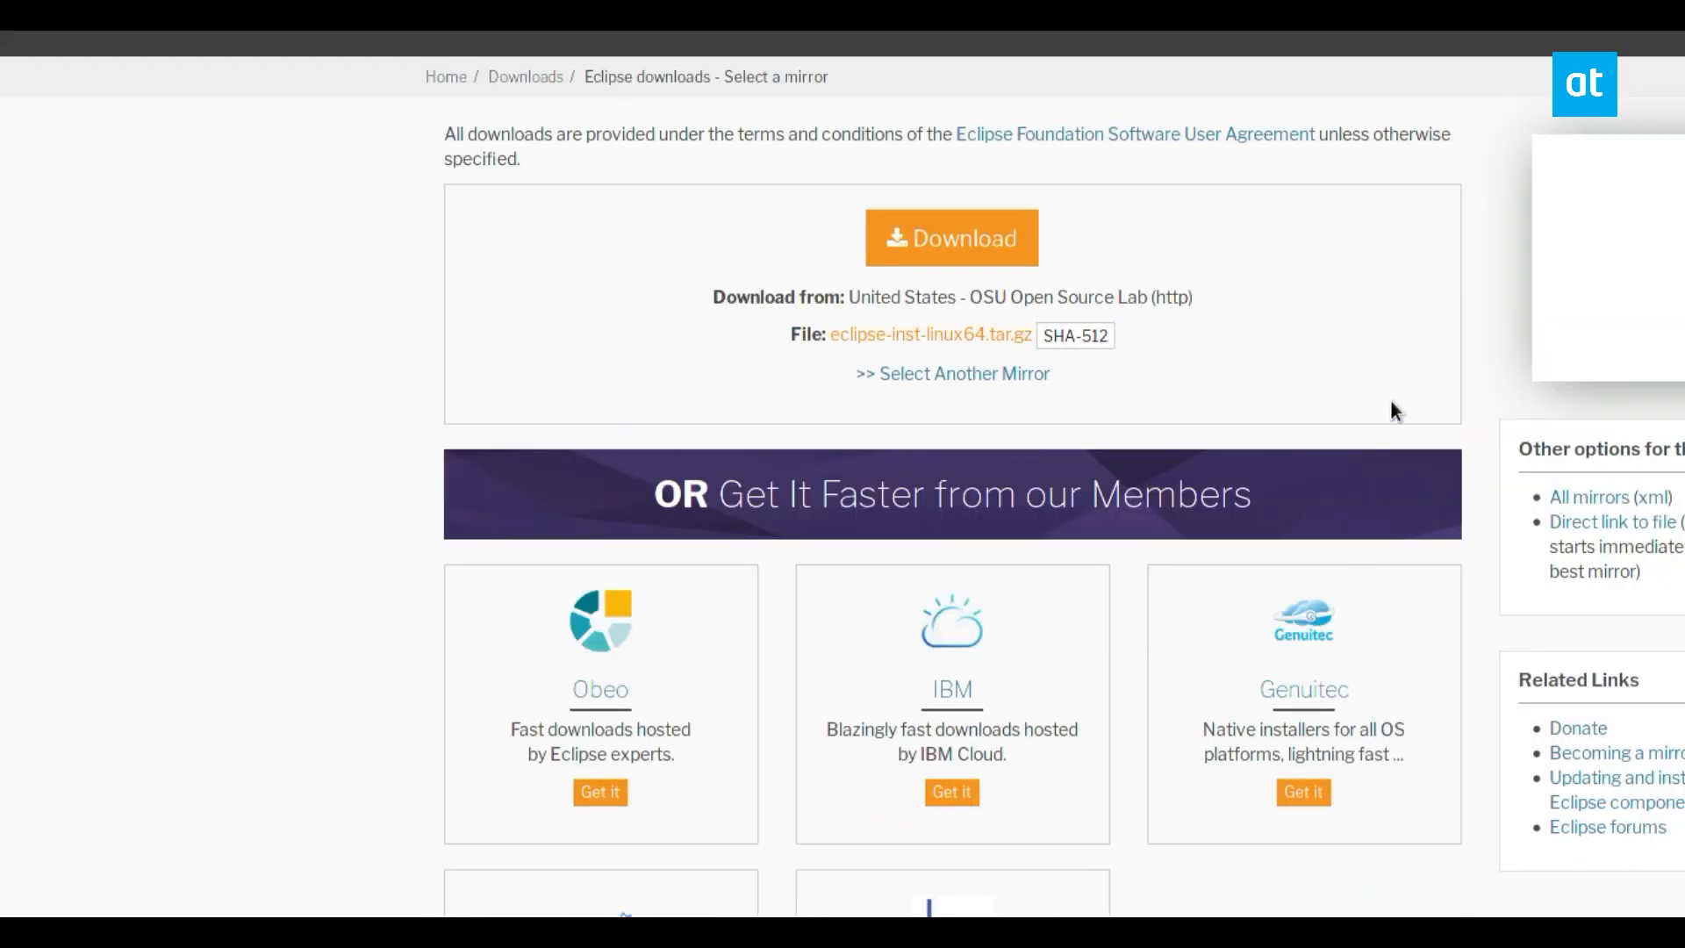
{"action": "mouse_move", "coordinate": [865, 343]}
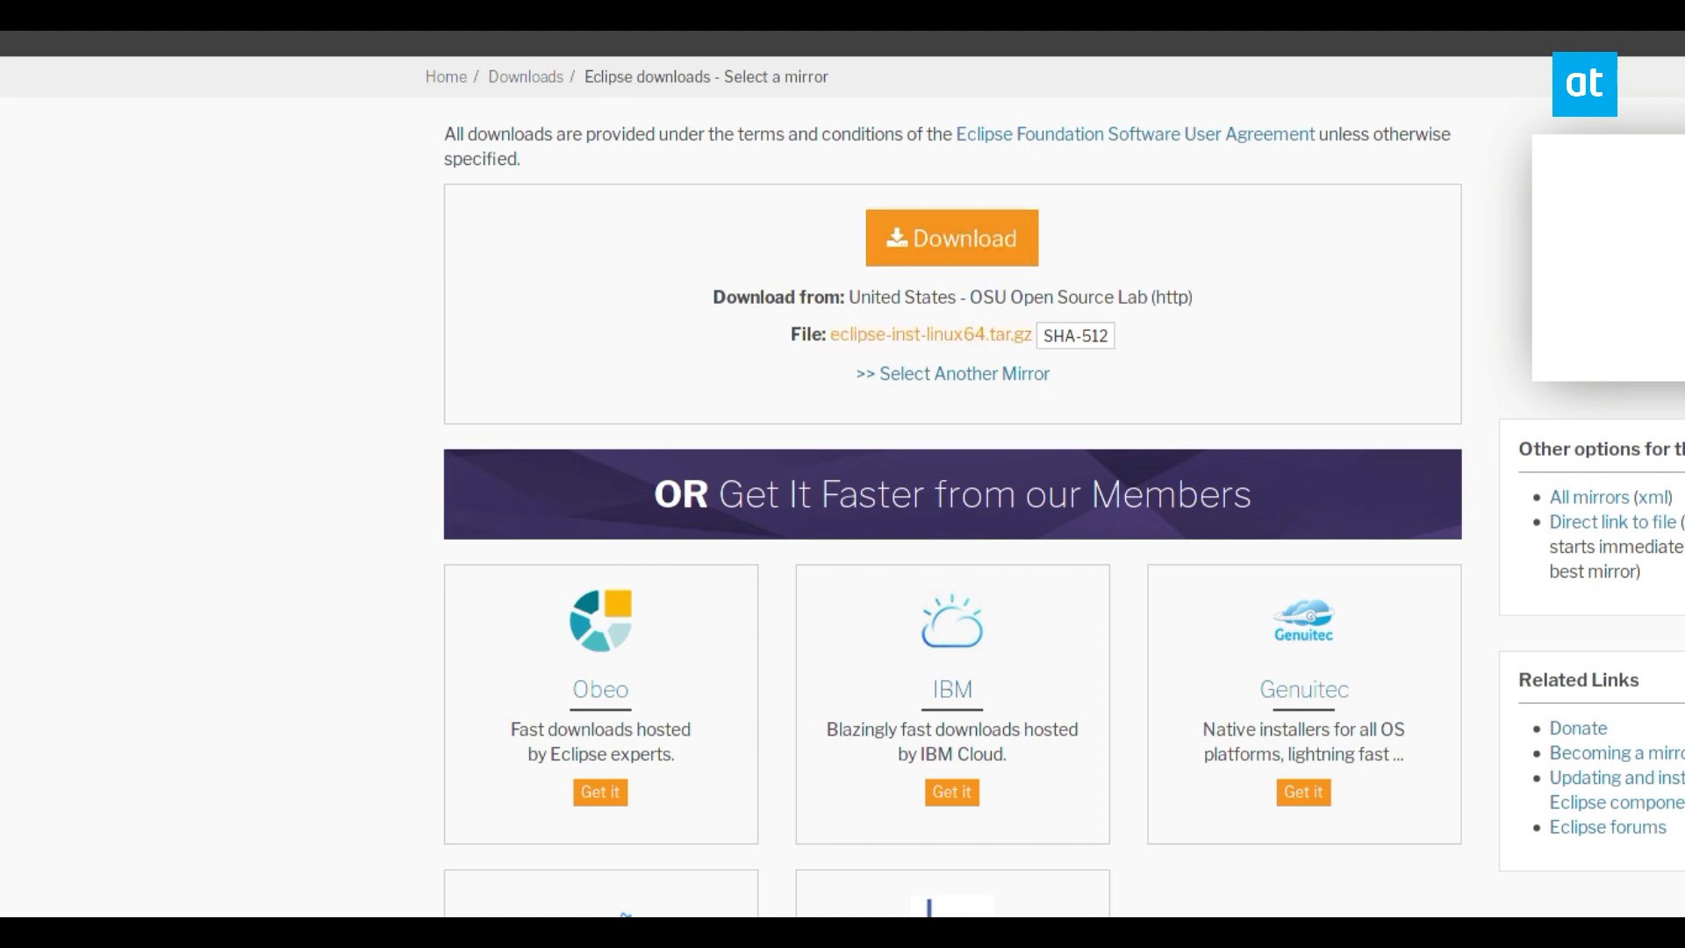
{"action": "mouse_move", "coordinate": [1383, 309]}
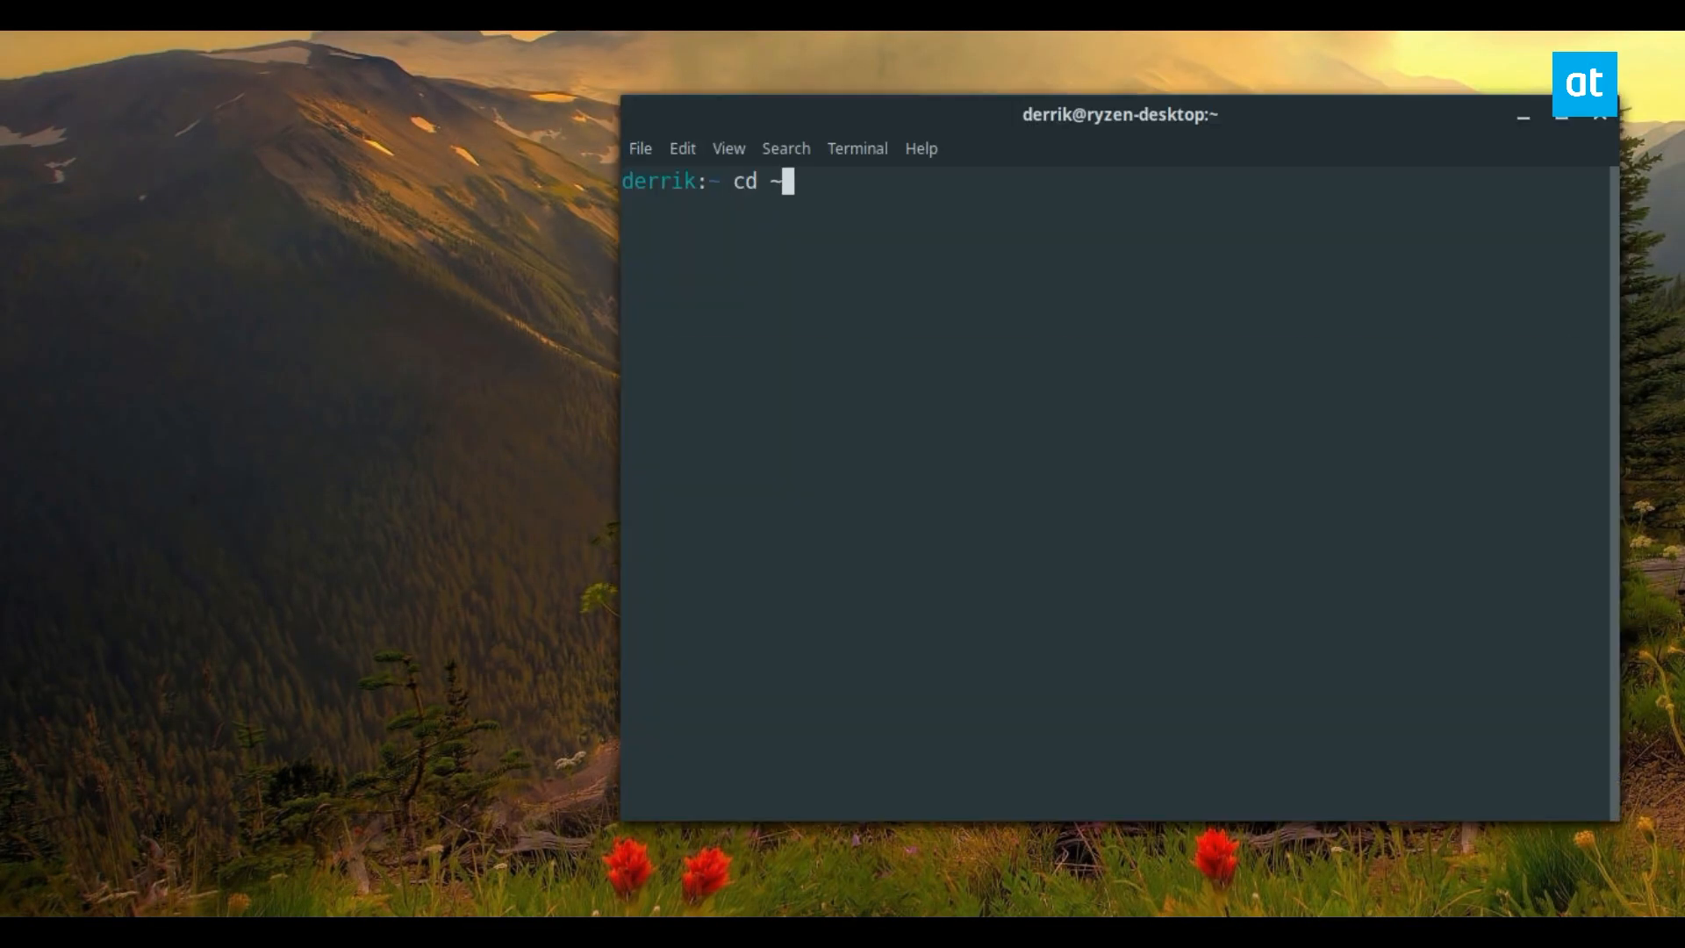
Step: Change to ~/Downloads, list it, and copy the eclipse-inst-linux64.tar.gz name for the tar command
{"action": "type", "text": "/Downloads"}
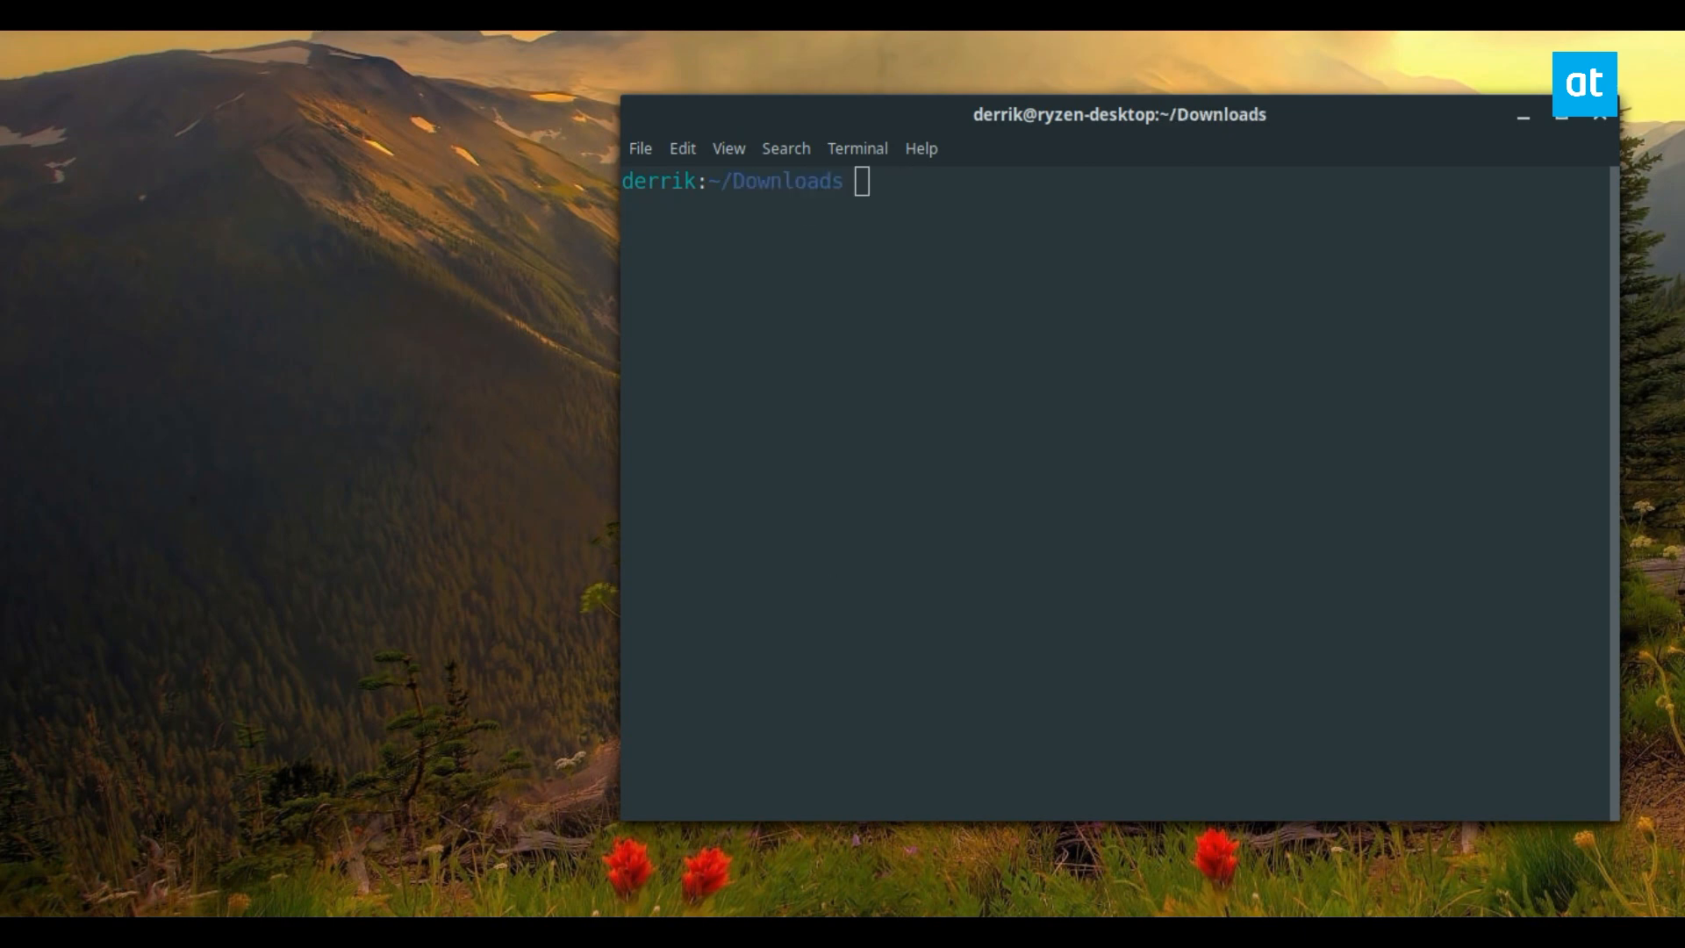
{"action": "type", "text": "ls"}
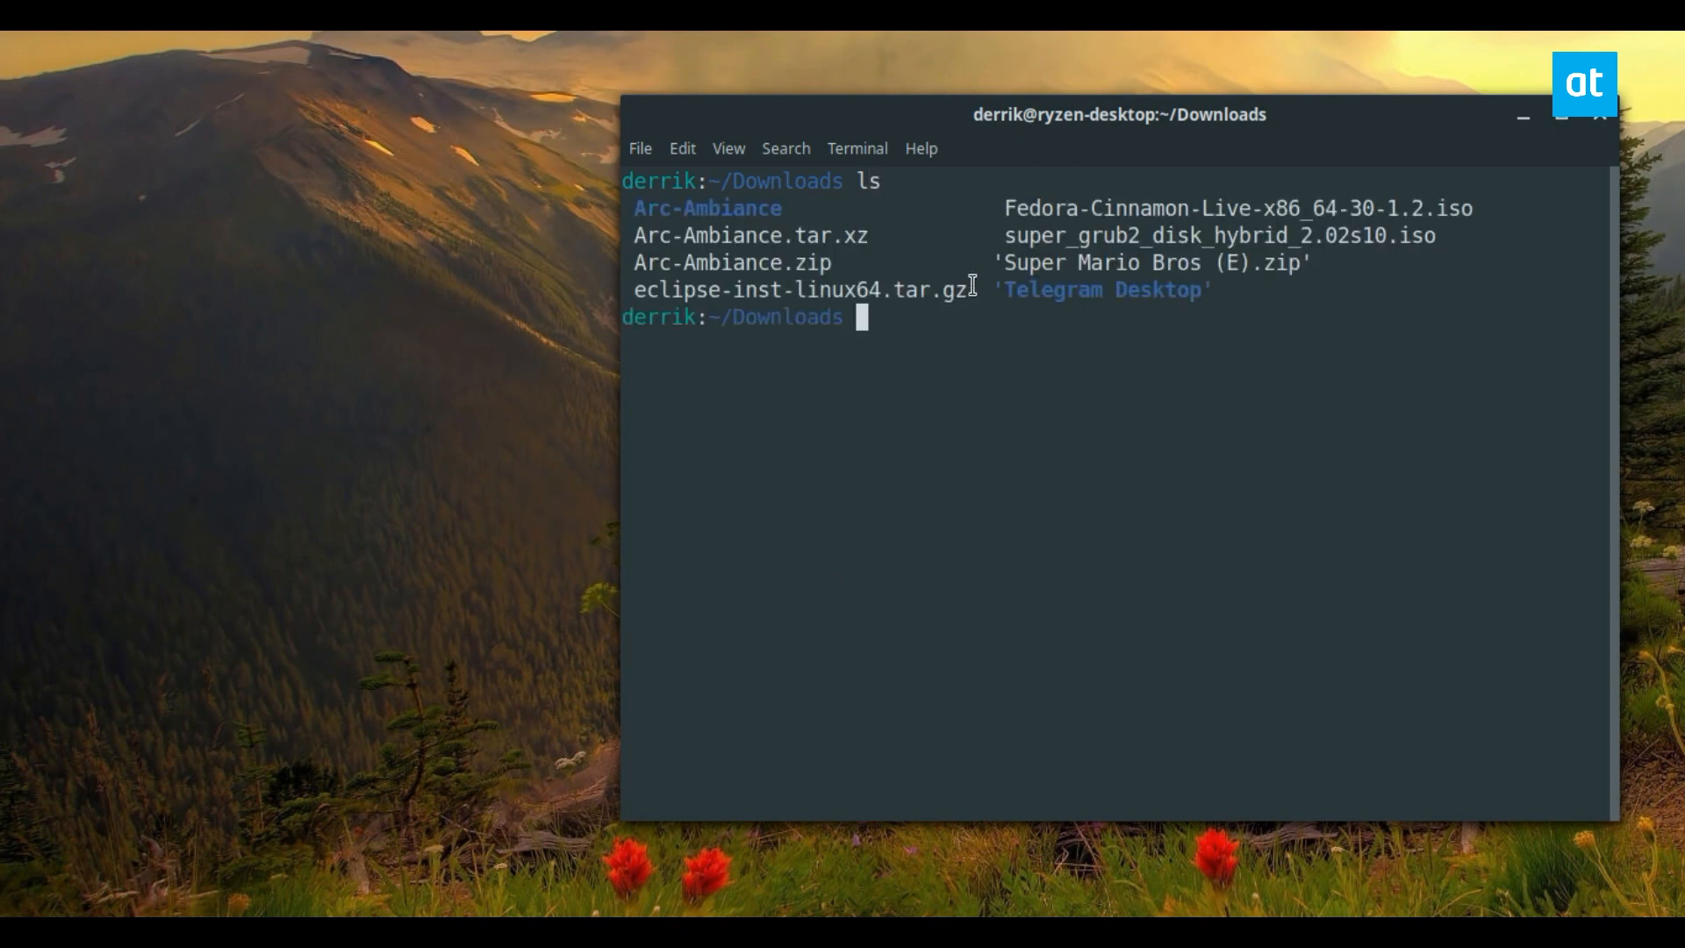
{"action": "double_click", "coordinate": [770, 287]}
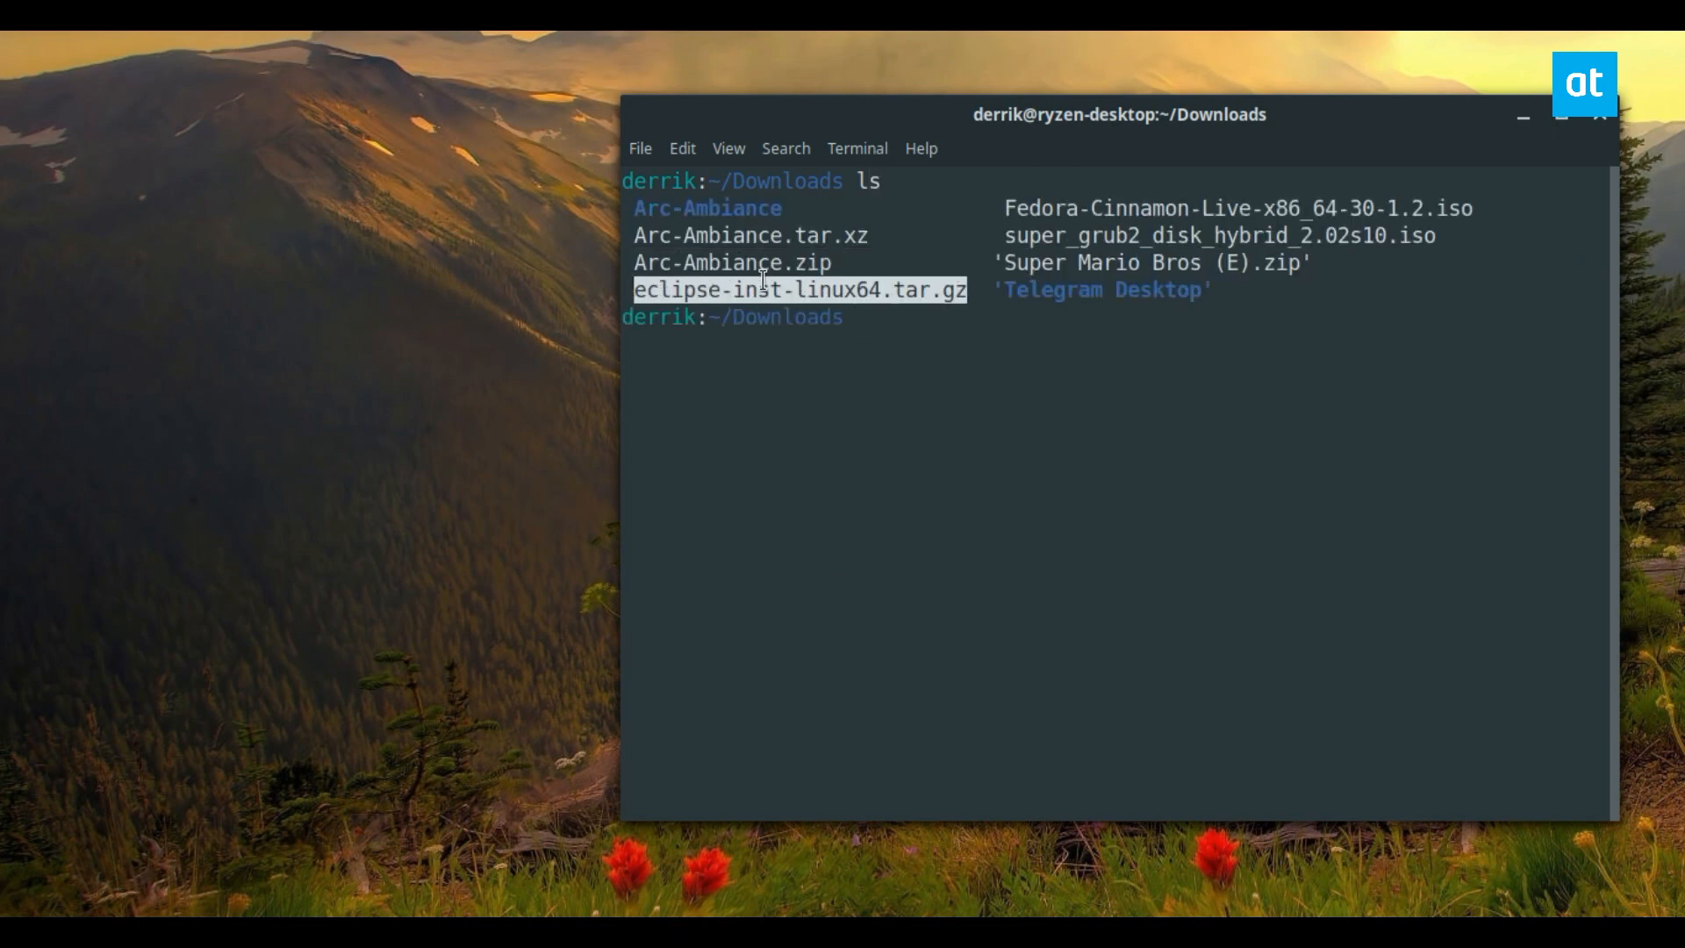
{"action": "type", "text": "cle"}
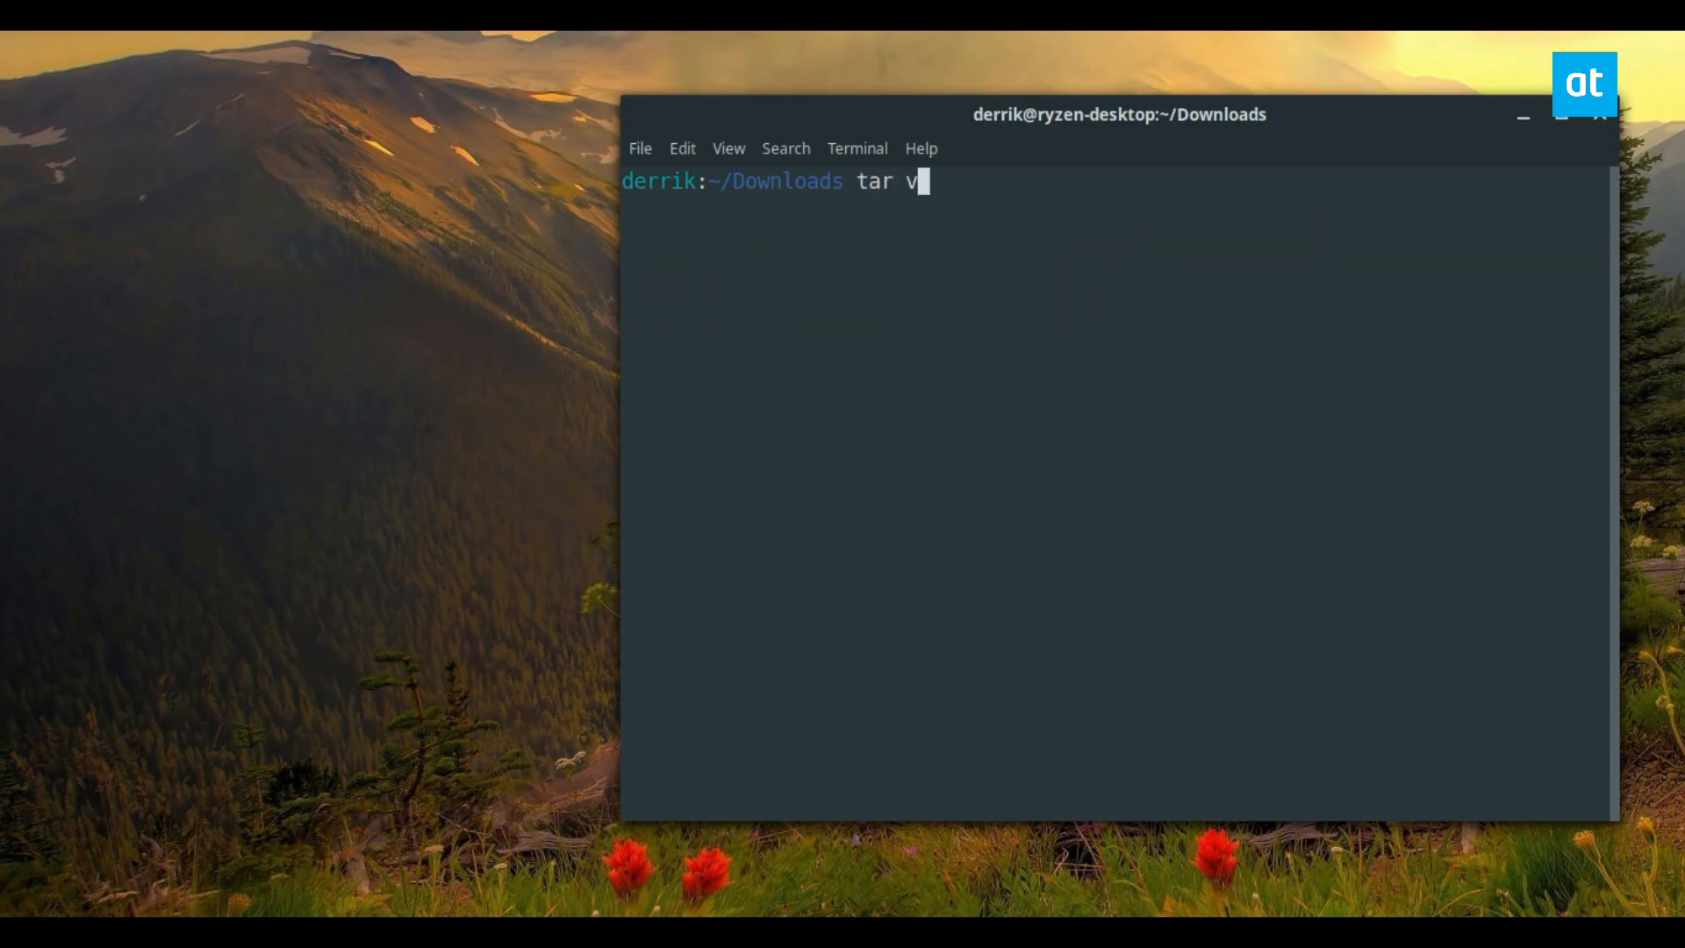
Step: Extract the archive with tar, enter eclipse-installer/ and run the installer executable
{"action": "type", "text": "xf"}
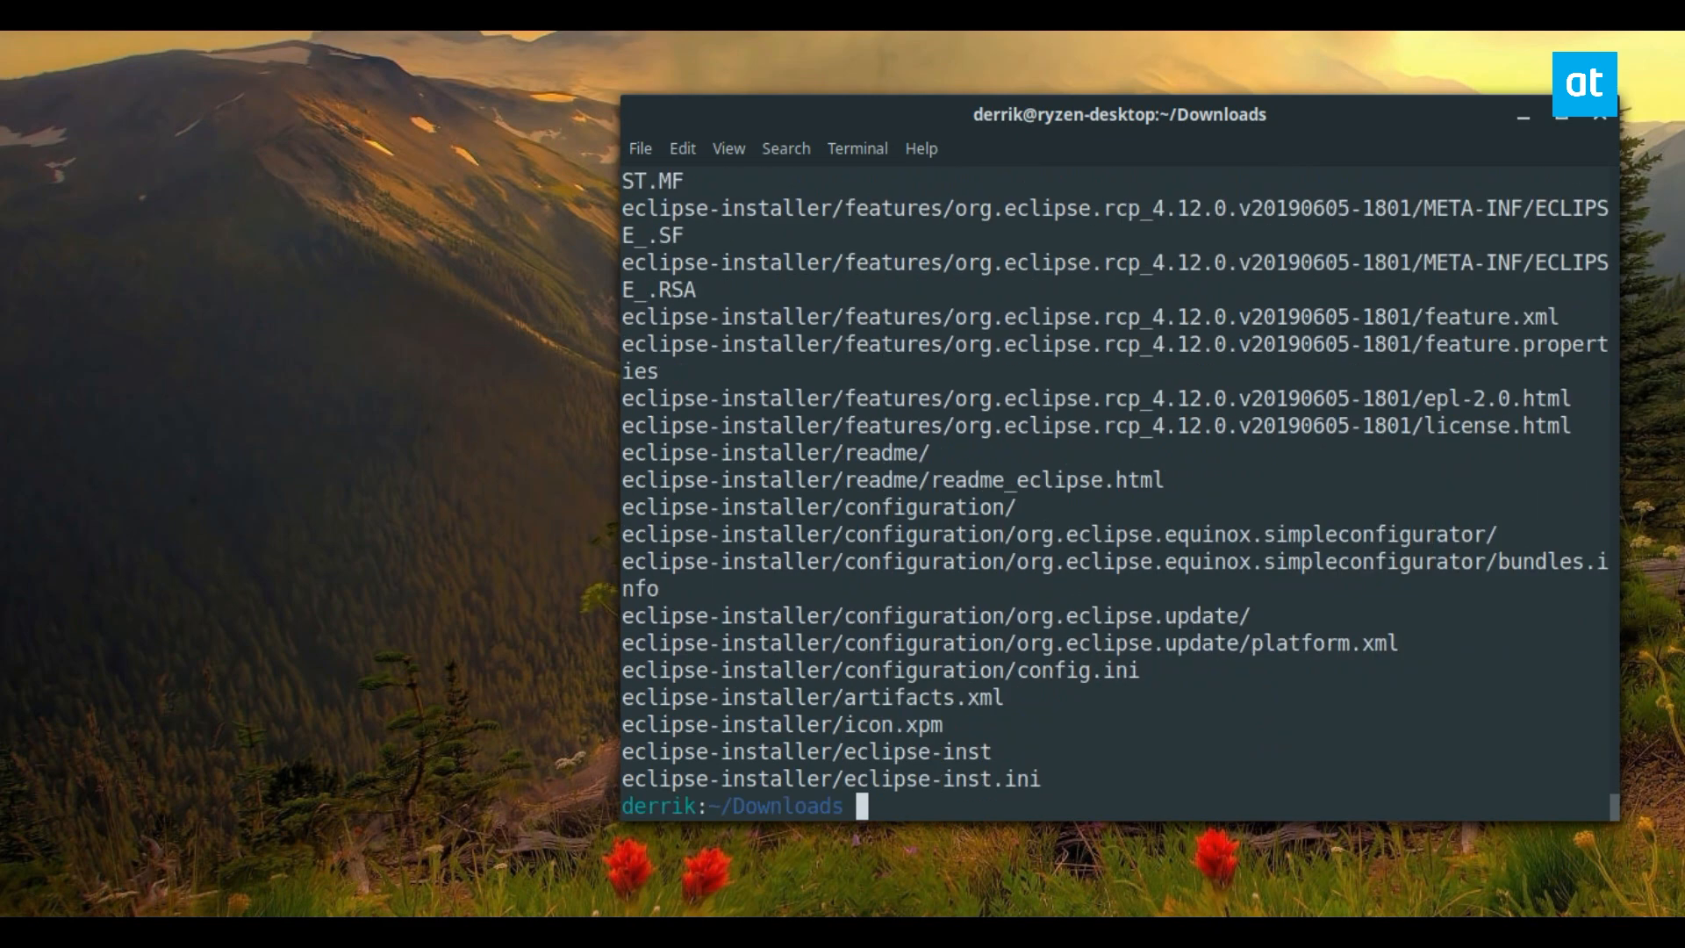
{"action": "type", "text": "cd eclipse-inst"}
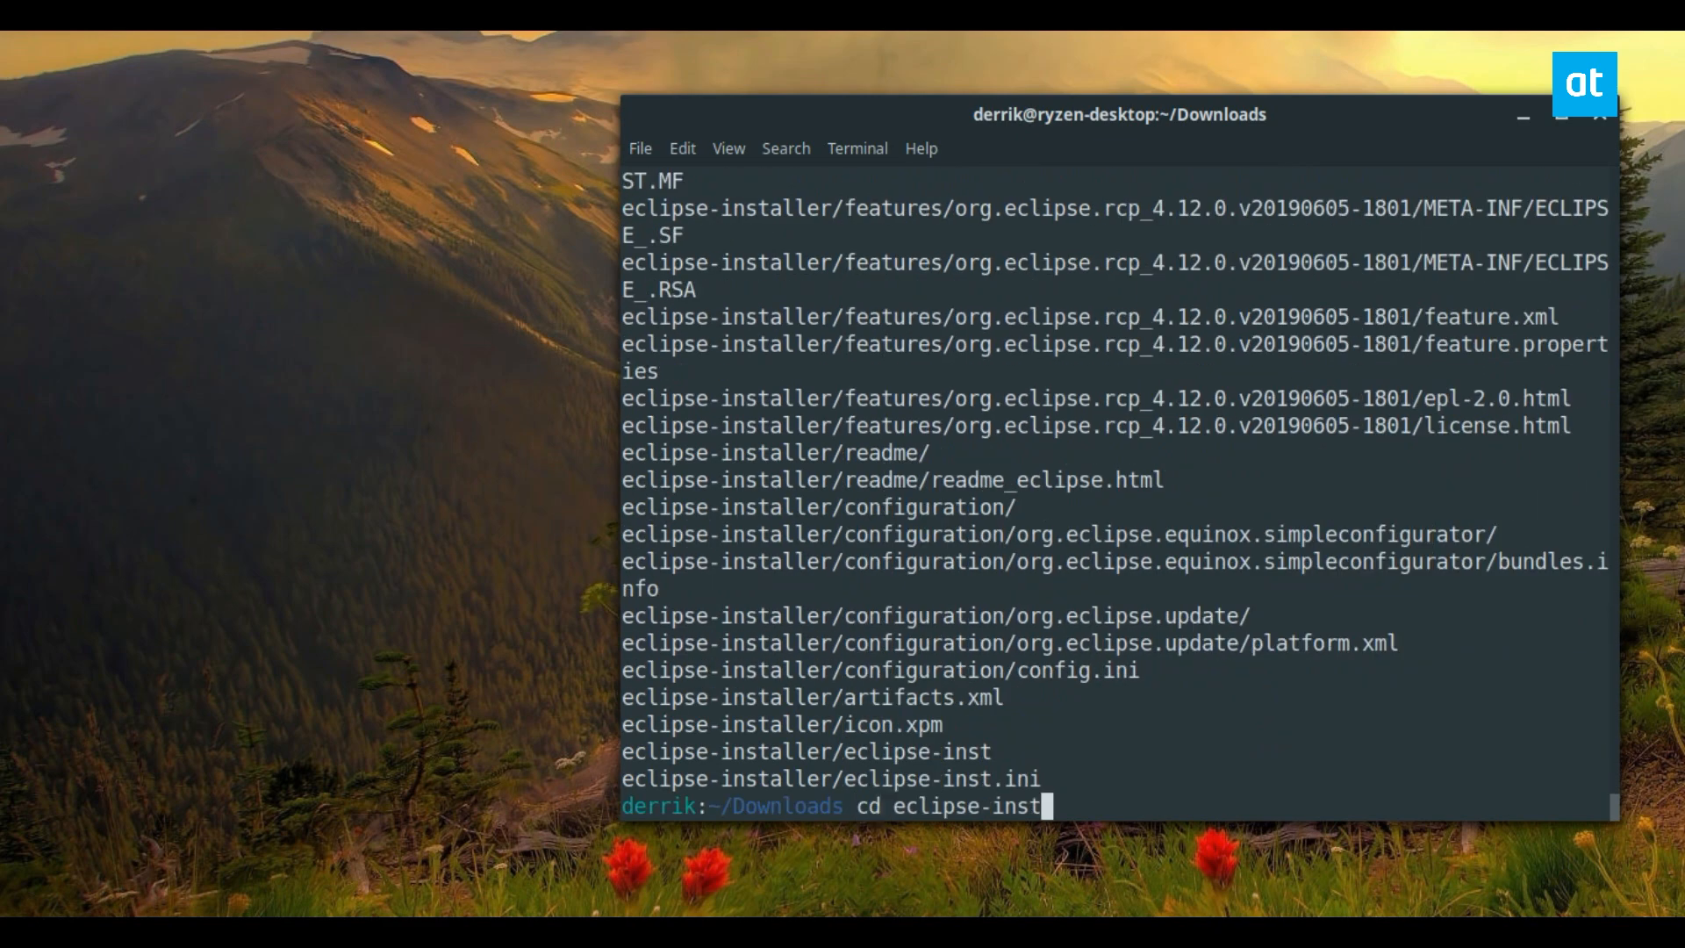
{"action": "key", "text": "Tab"}
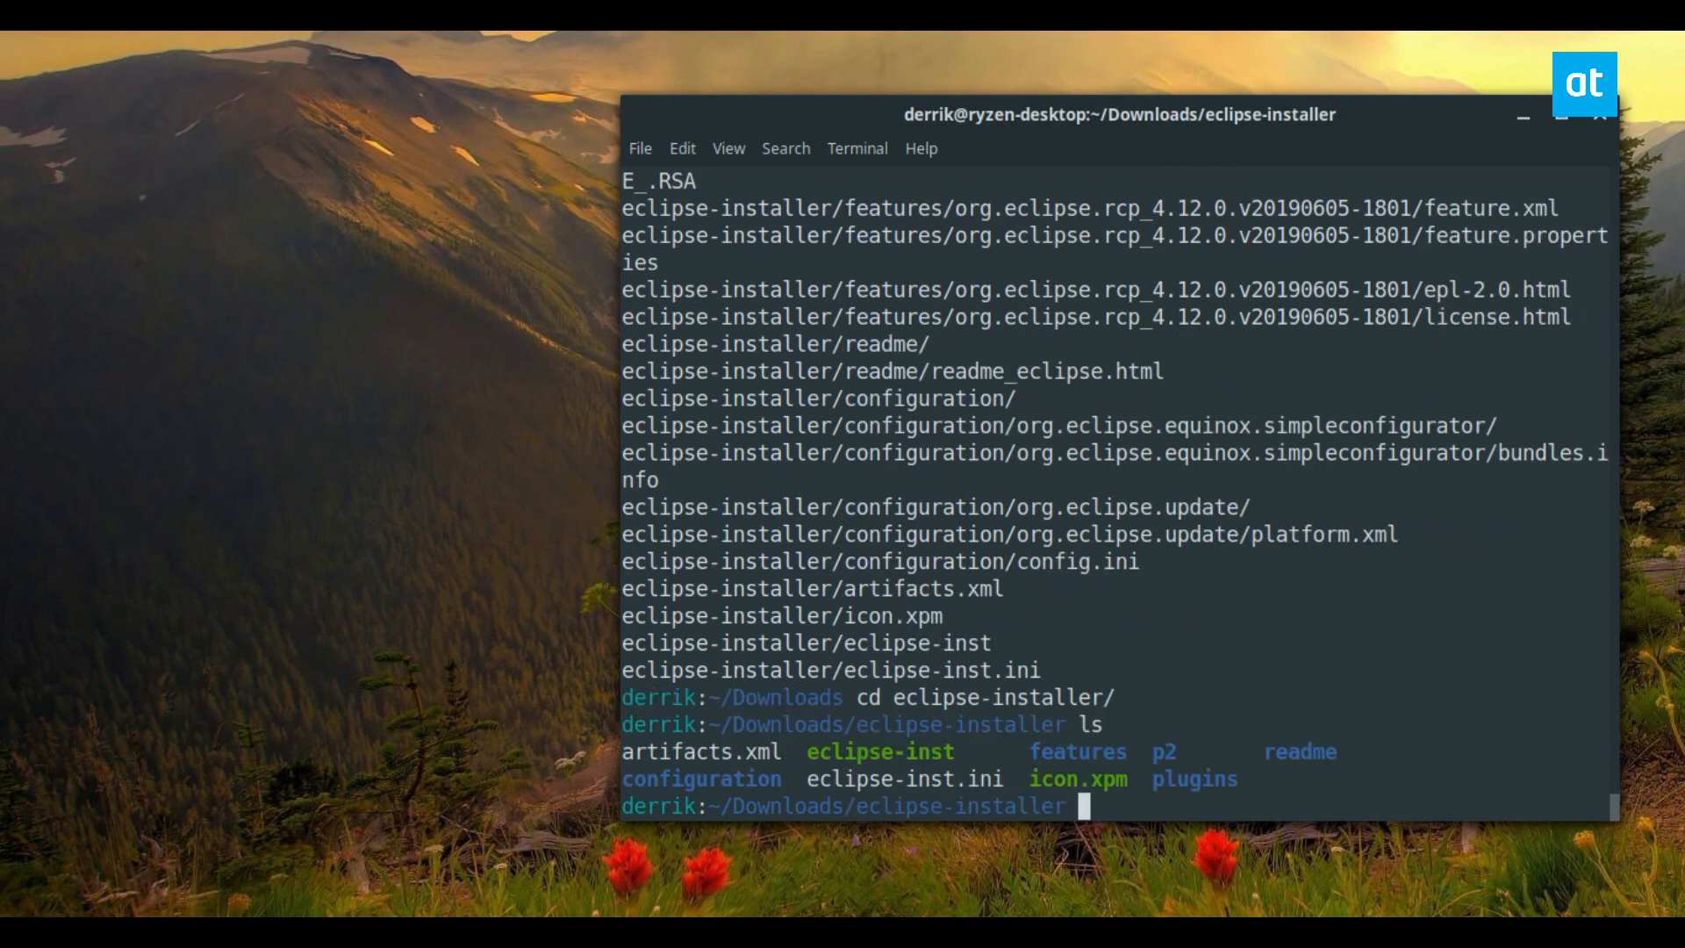
{"action": "type", "text": "./ec"}
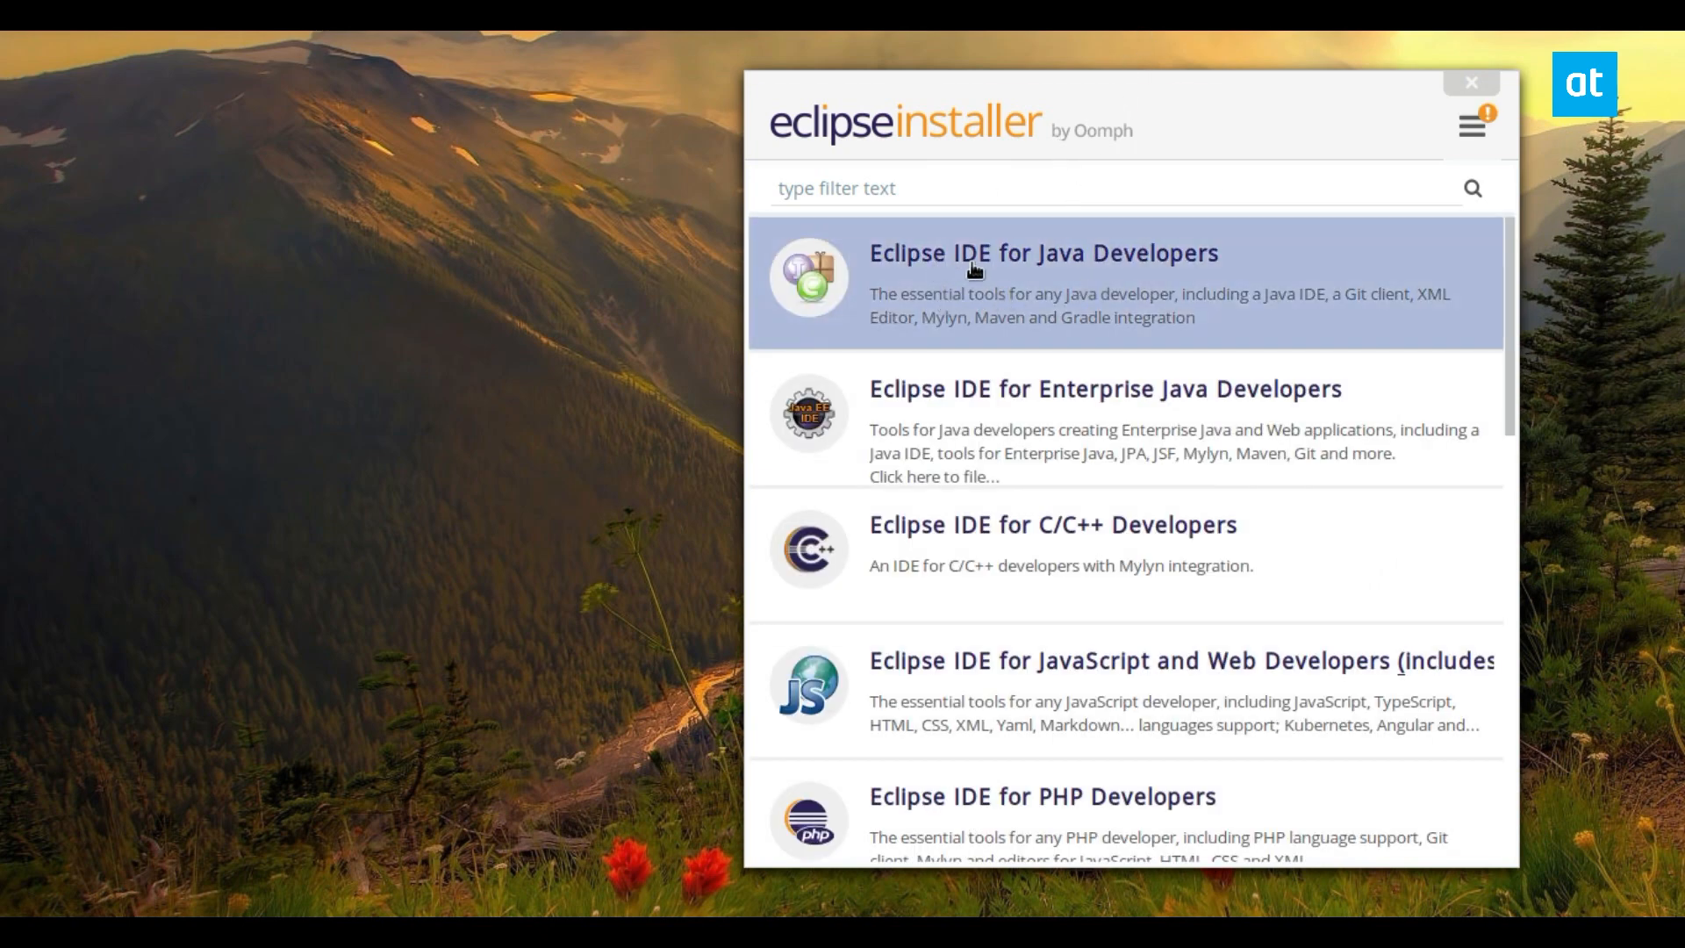
Step: Choose Eclipse IDE for Java Developers and begin installing with default VM and folder
{"action": "left_click", "coordinate": [1042, 252]}
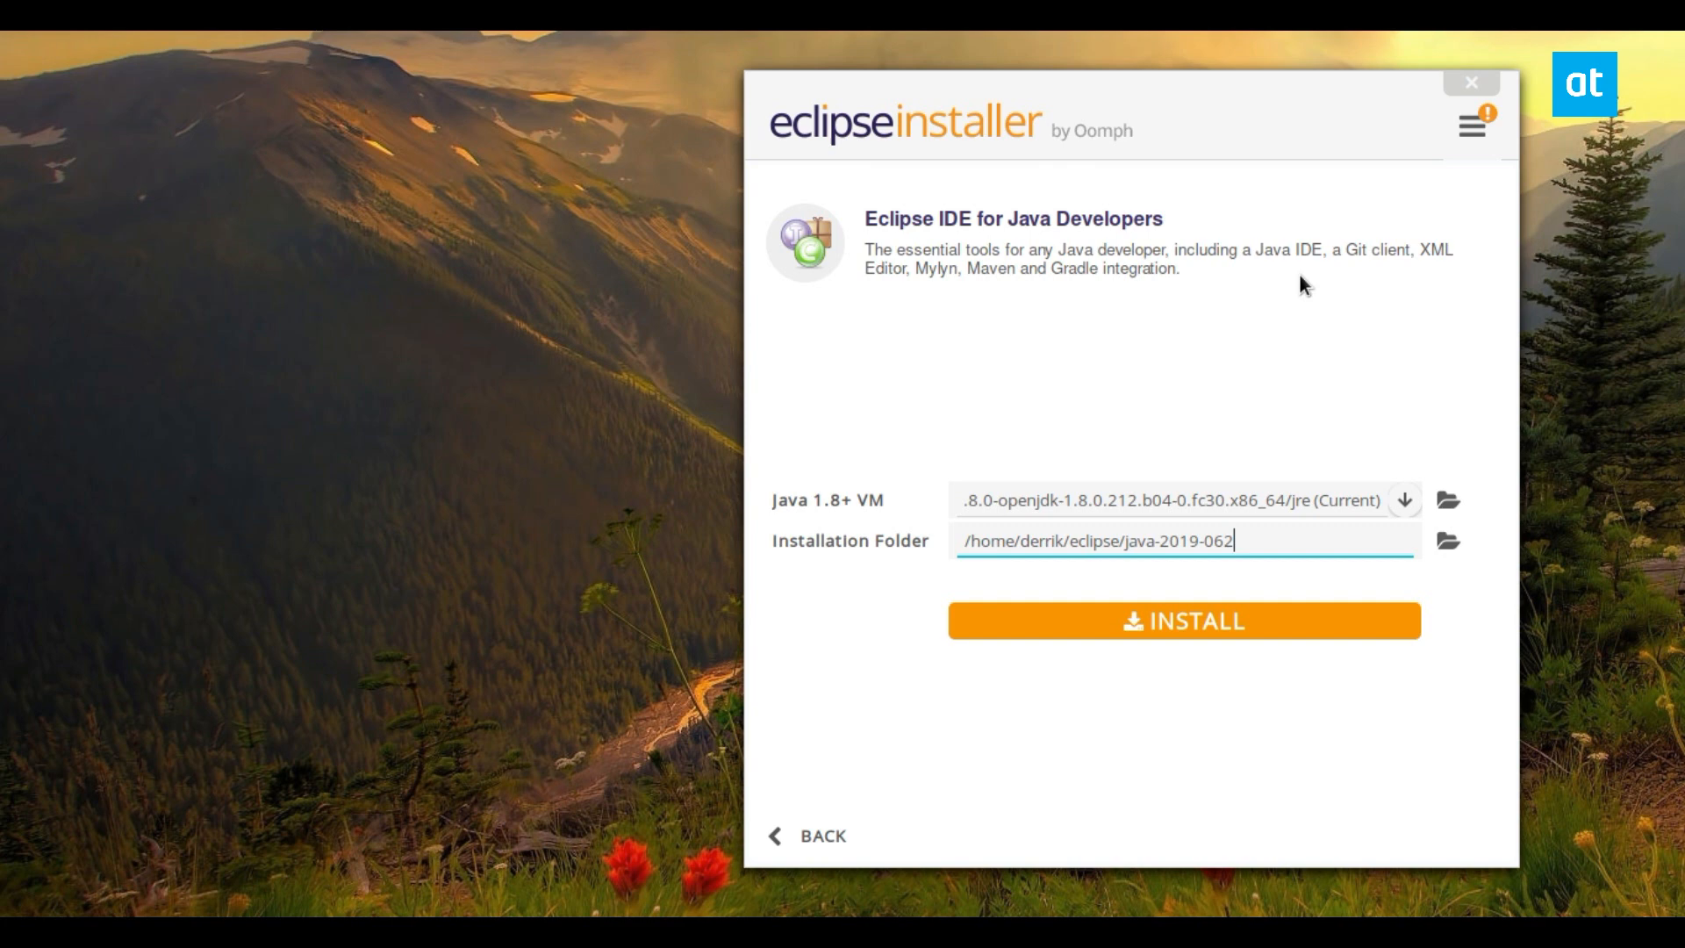
{"action": "mouse_move", "coordinate": [1190, 632]}
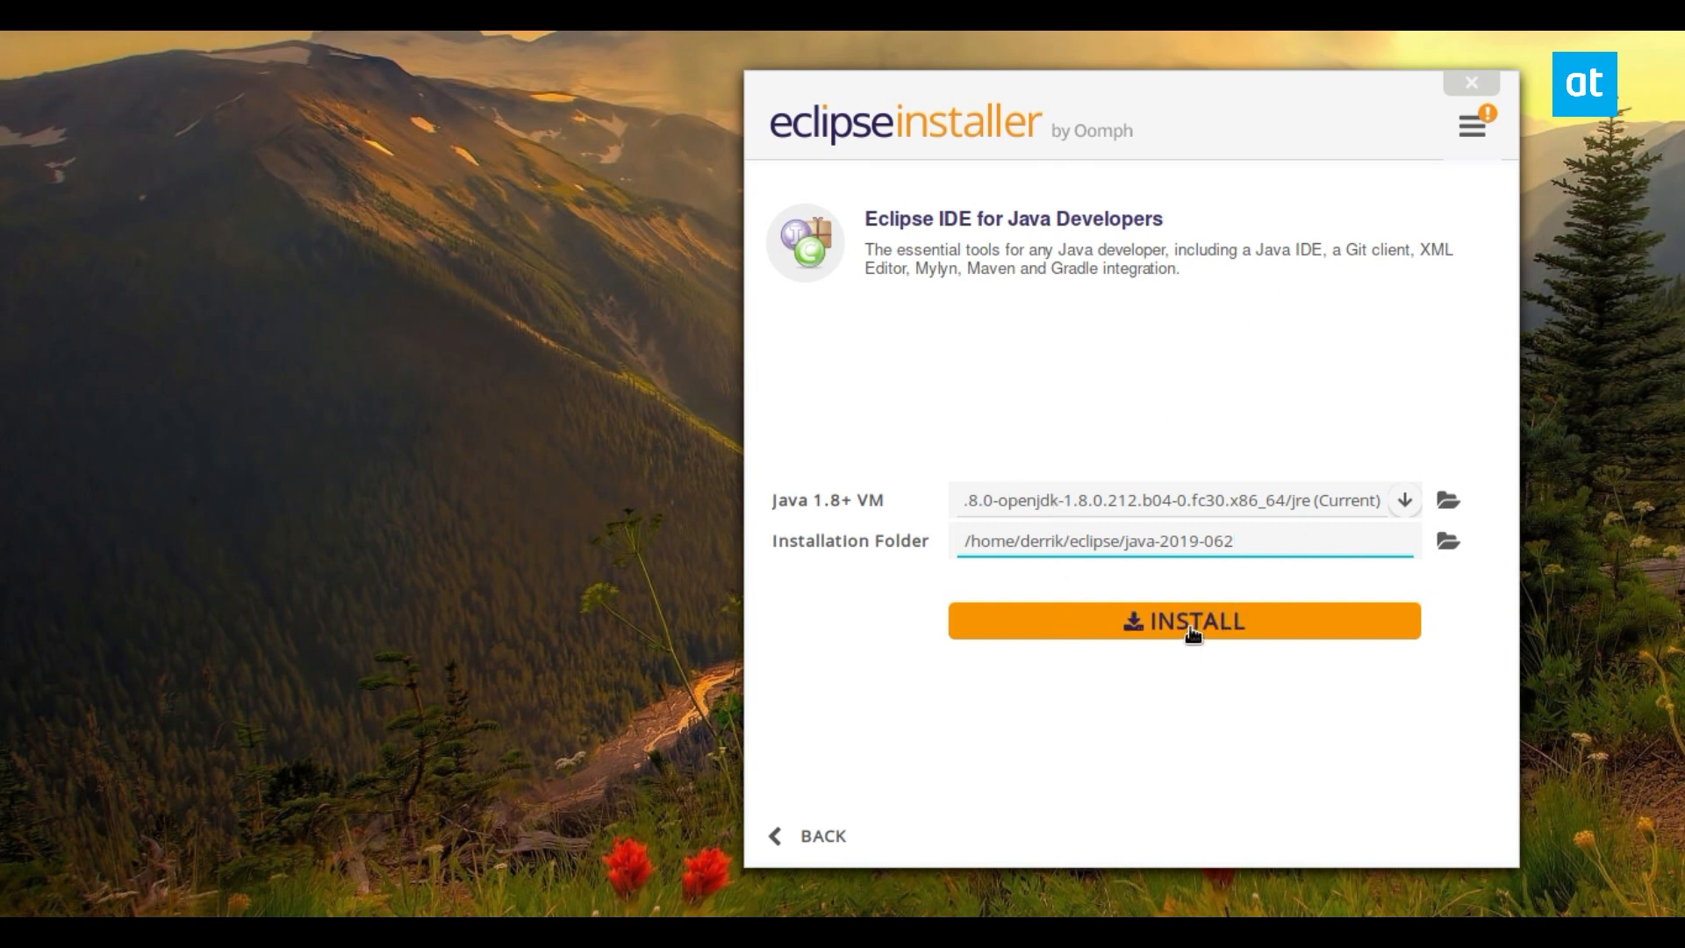
{"action": "left_click", "coordinate": [1185, 622]}
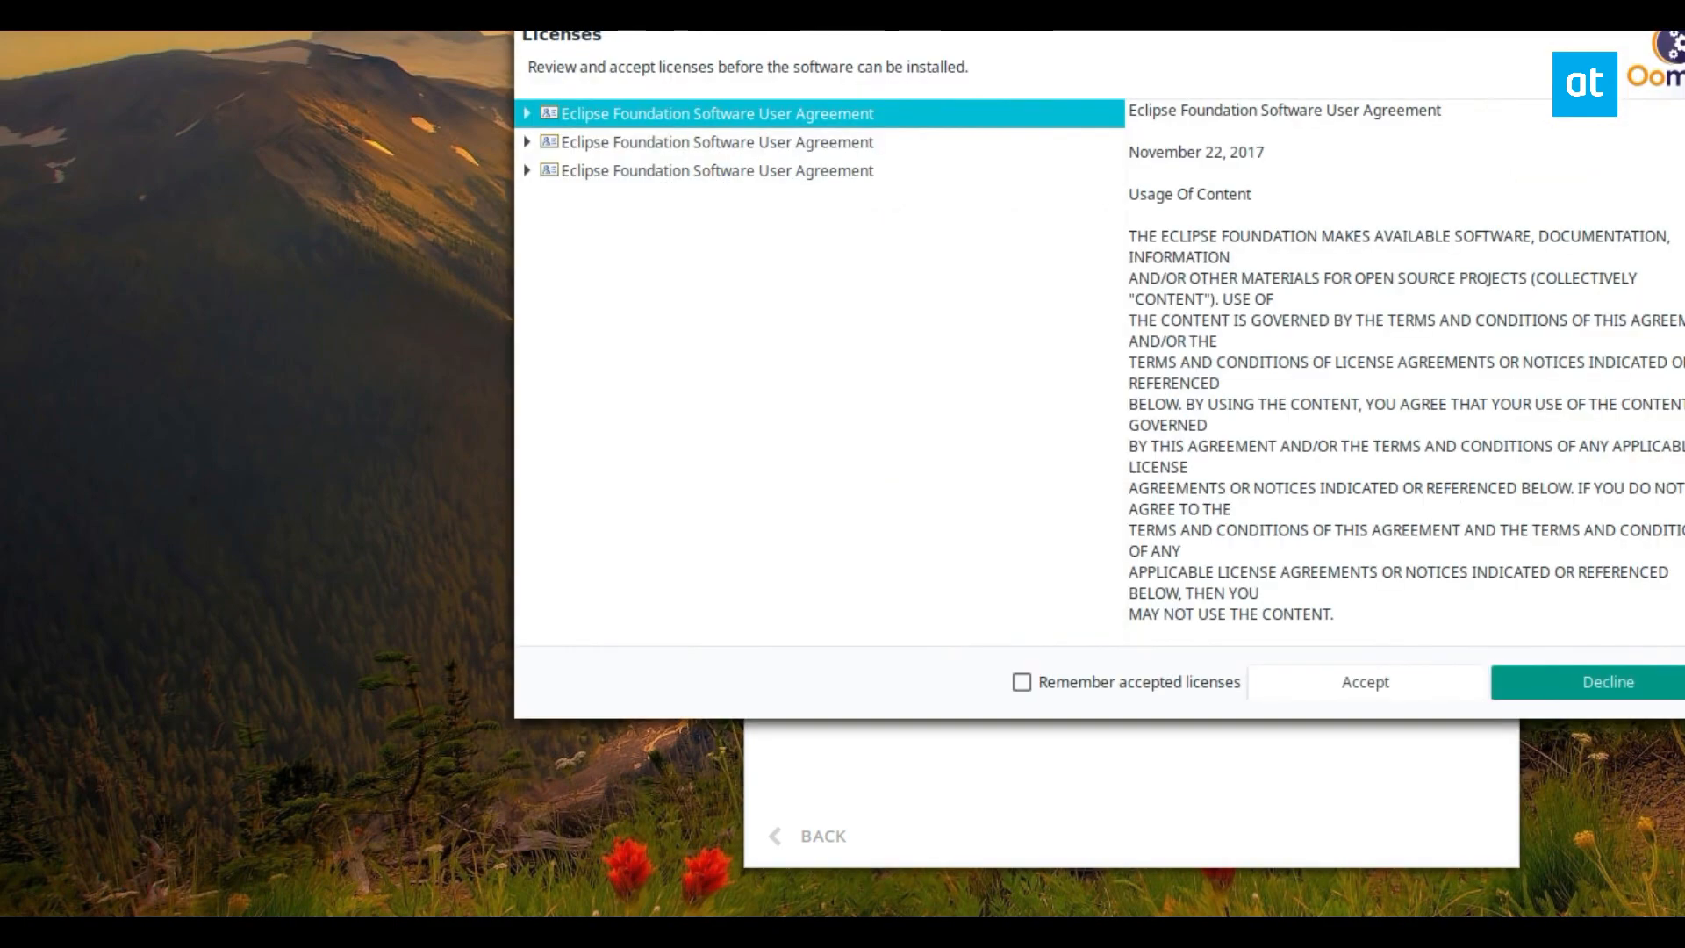
{"action": "mouse_move", "coordinate": [874, 92]}
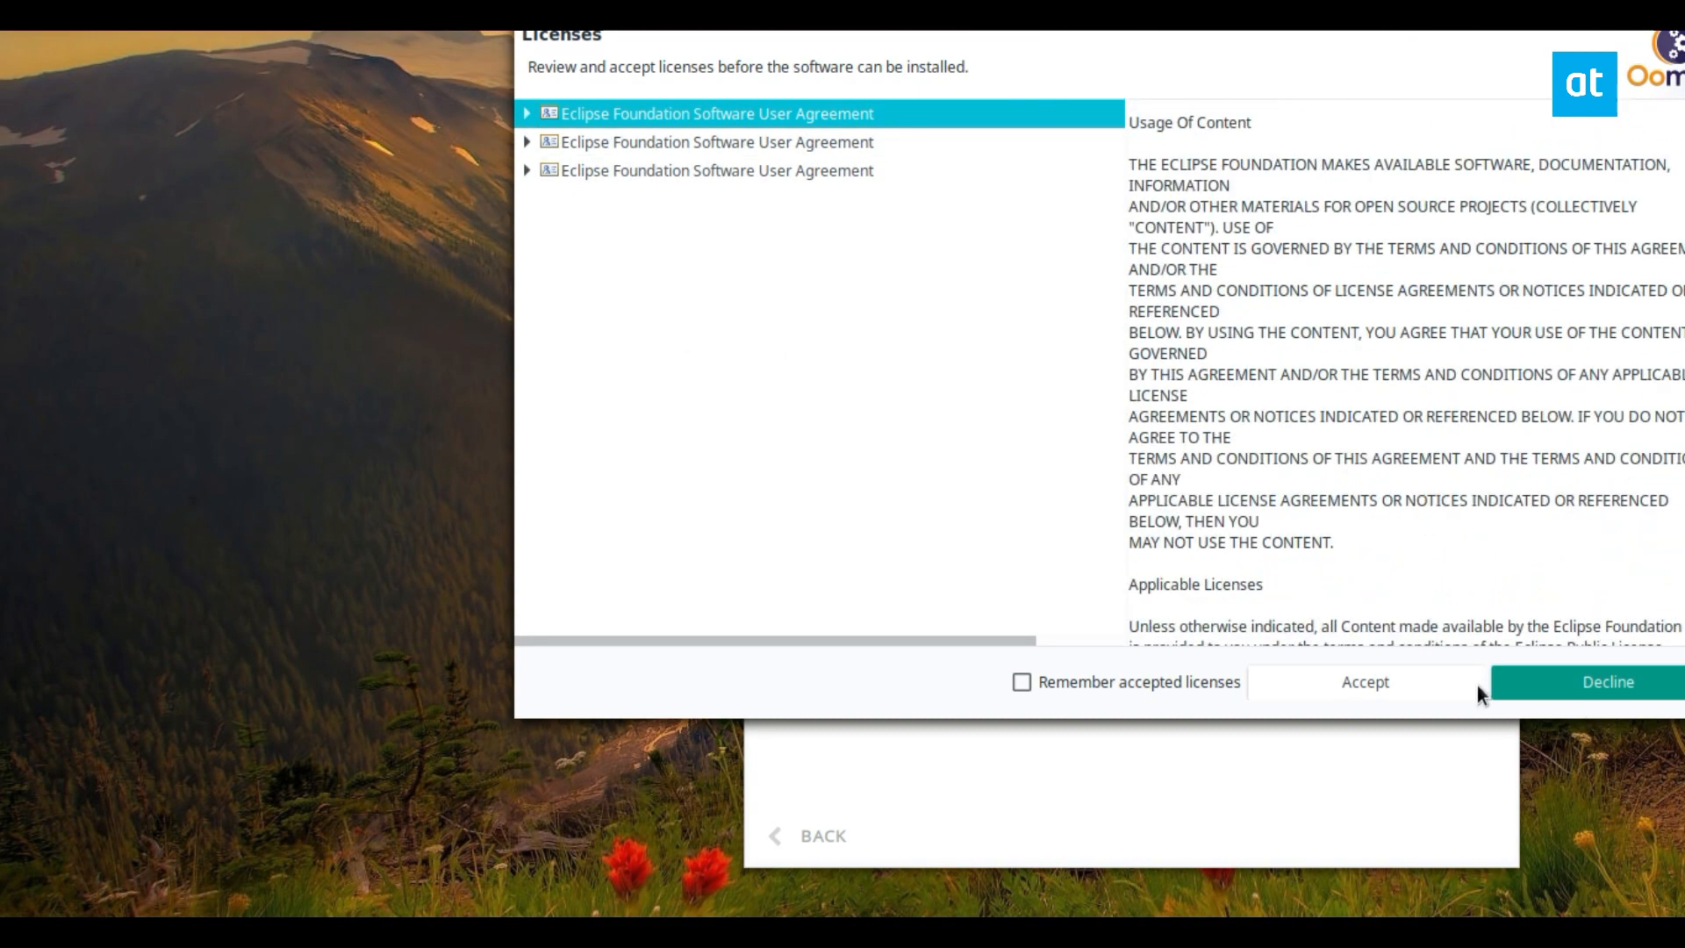
Step: Accept the Eclipse Foundation licenses and trust the selected signing certificates
{"action": "left_click", "coordinate": [1365, 681]}
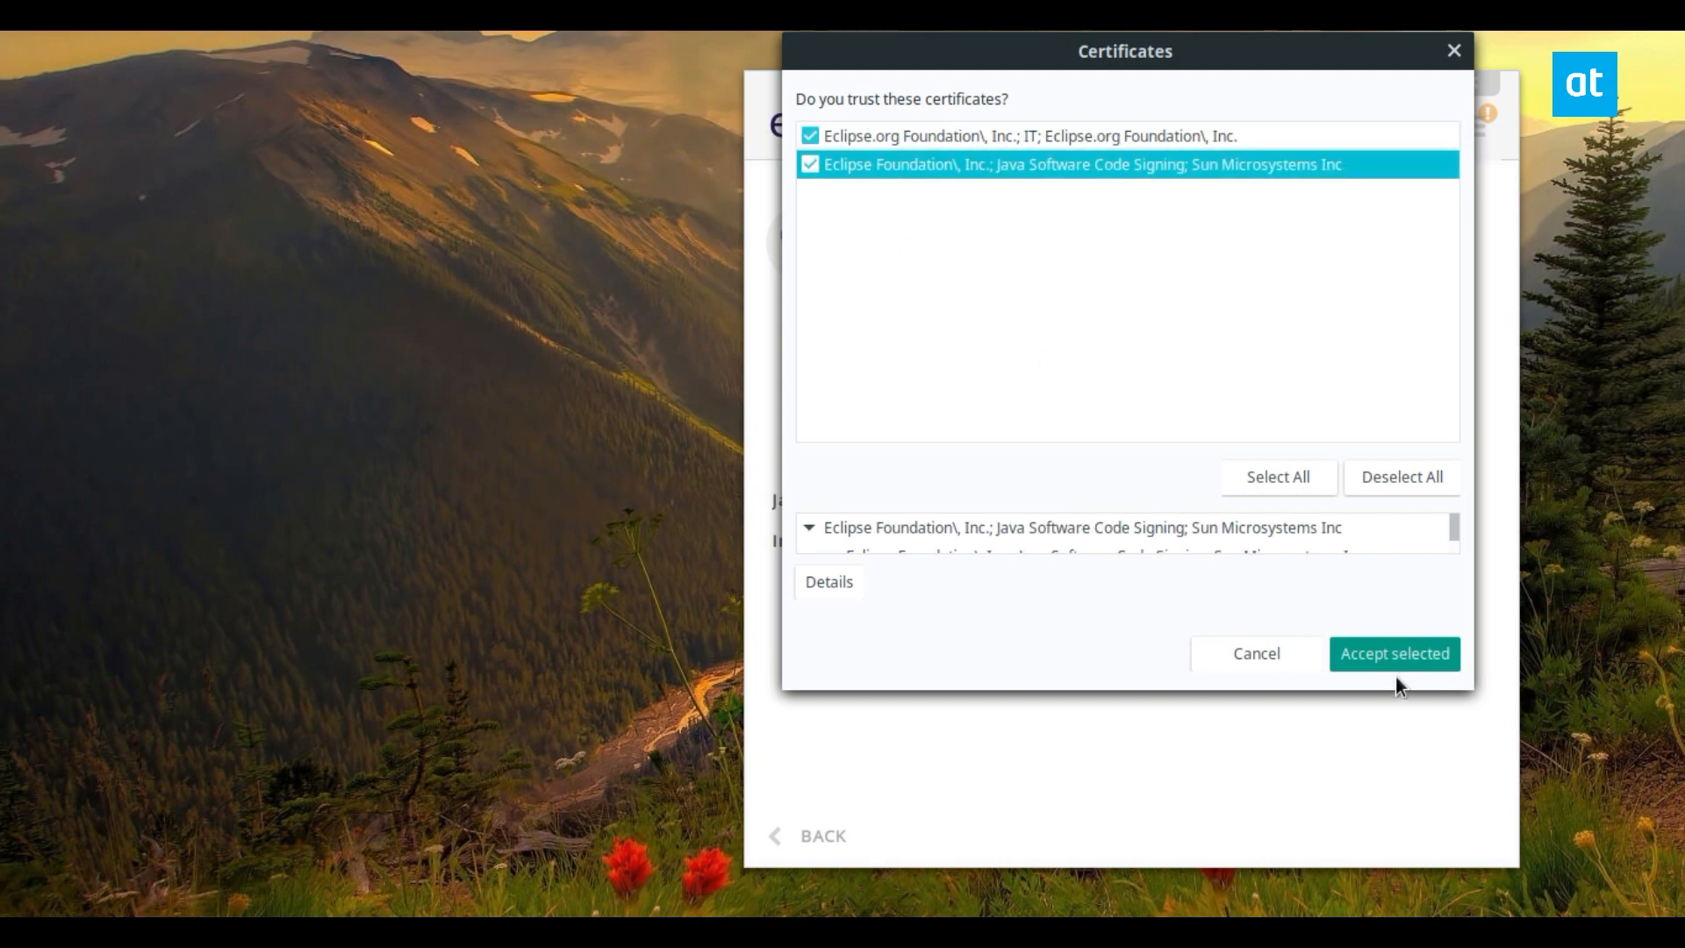
{"action": "left_click", "coordinate": [1393, 653]}
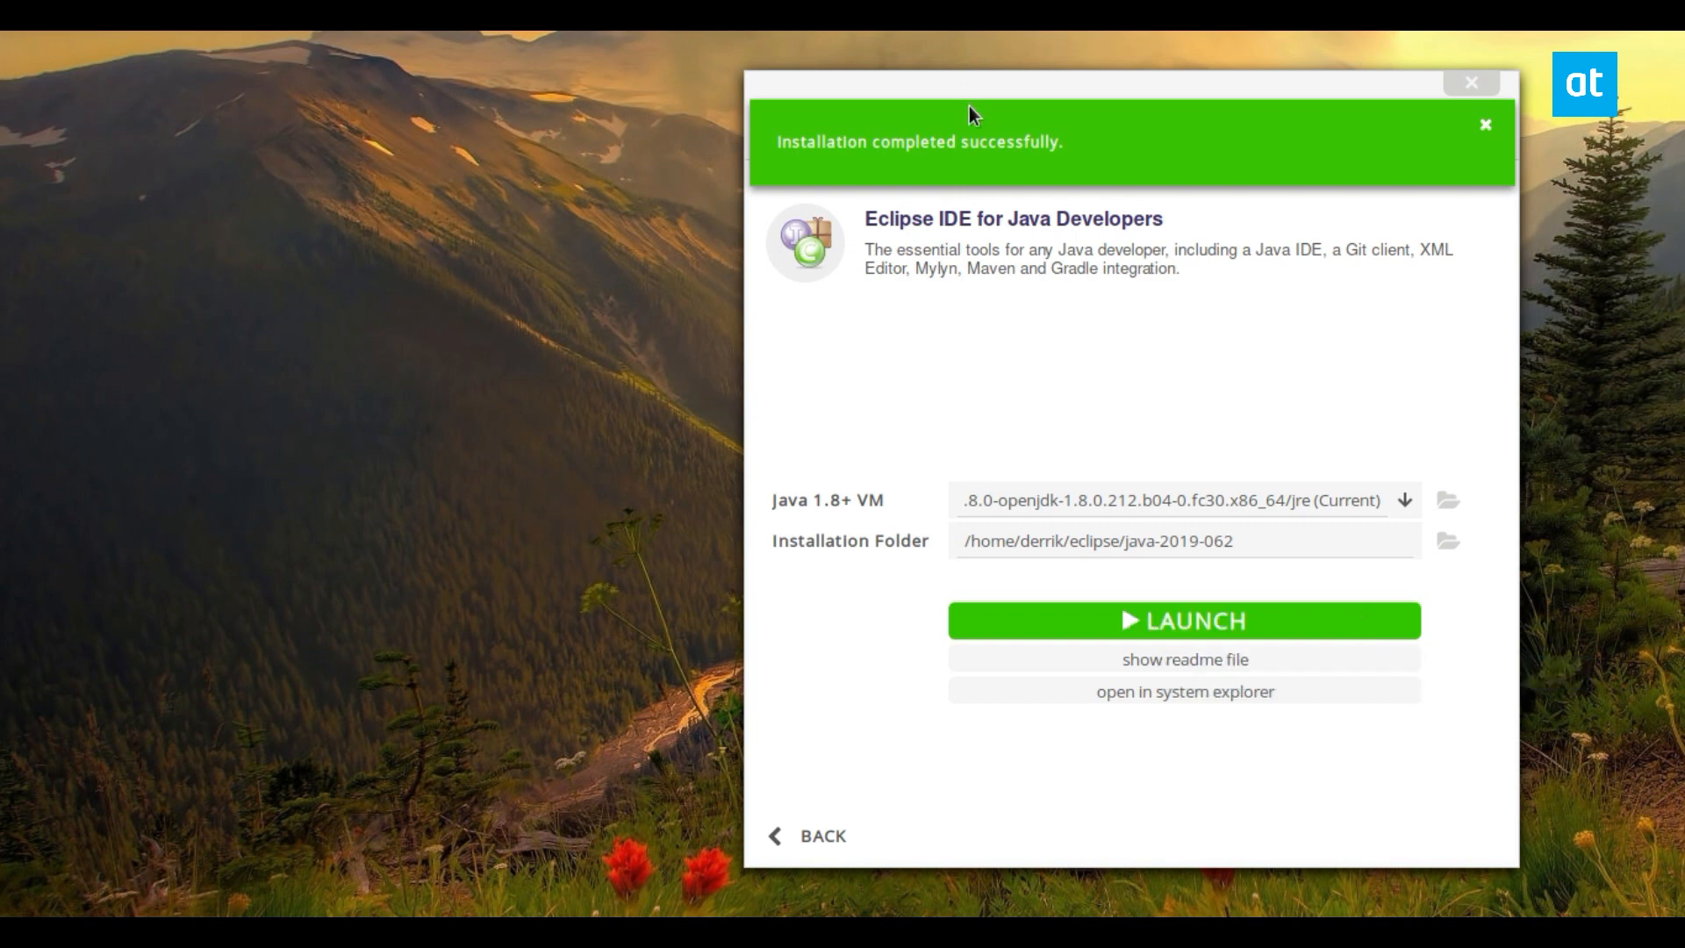
Step: Dismiss the installation-completed banner and launch the newly installed Java IDE
{"action": "left_click", "coordinate": [1485, 123]}
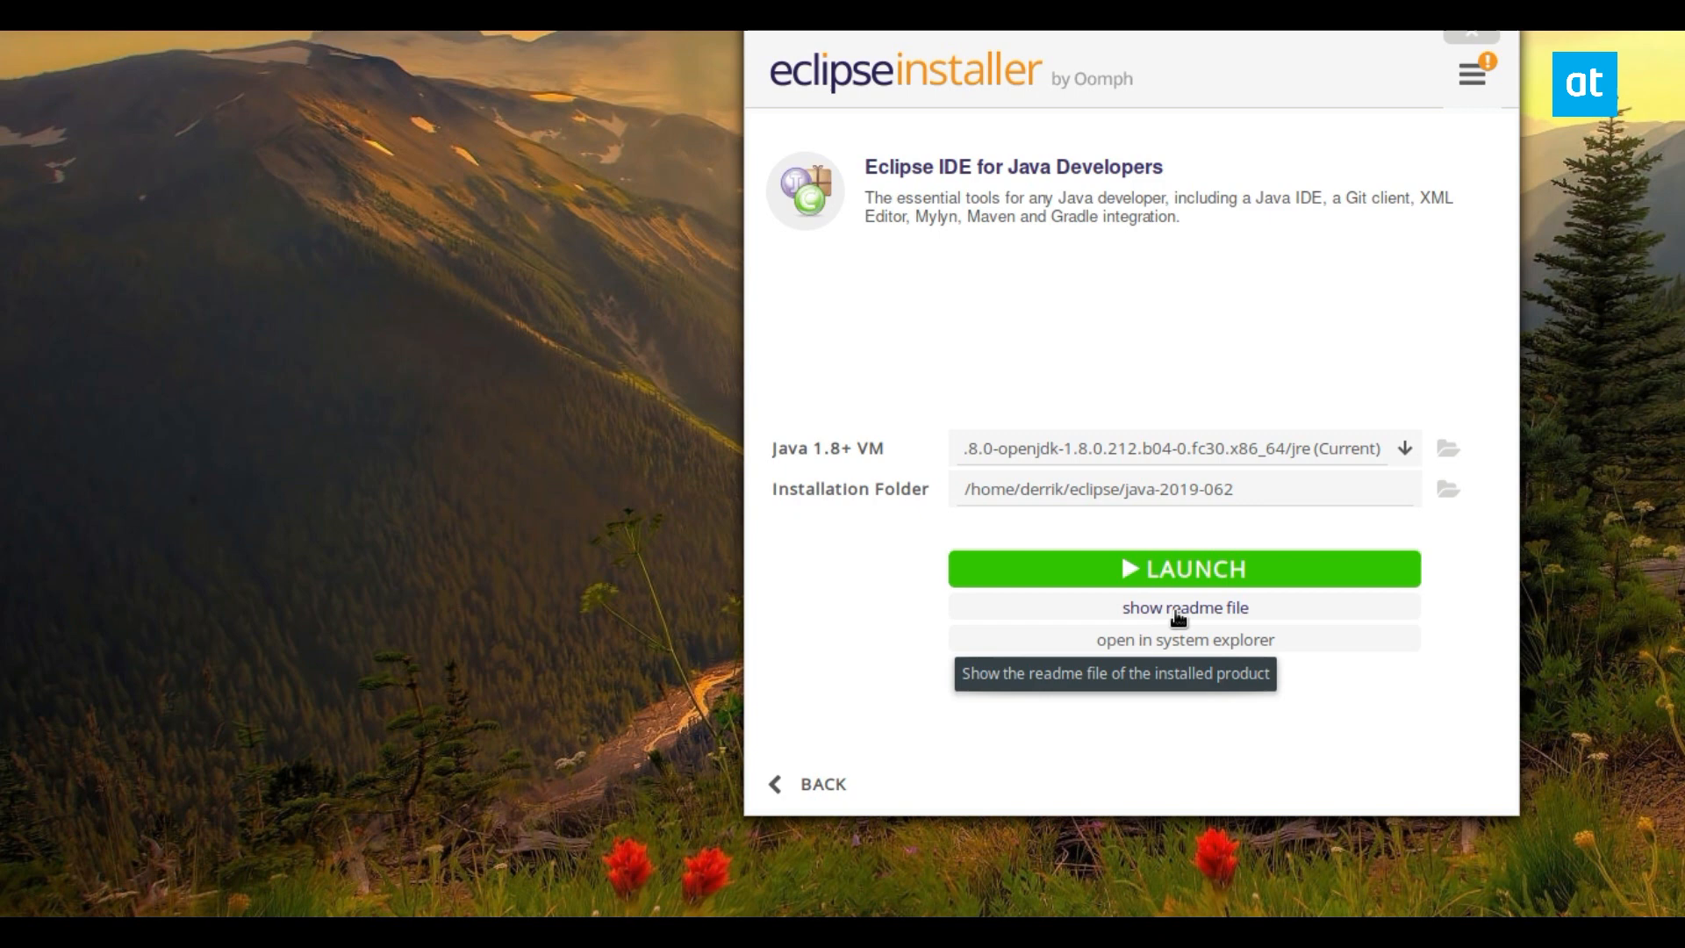
{"action": "mouse_move", "coordinate": [1208, 649]}
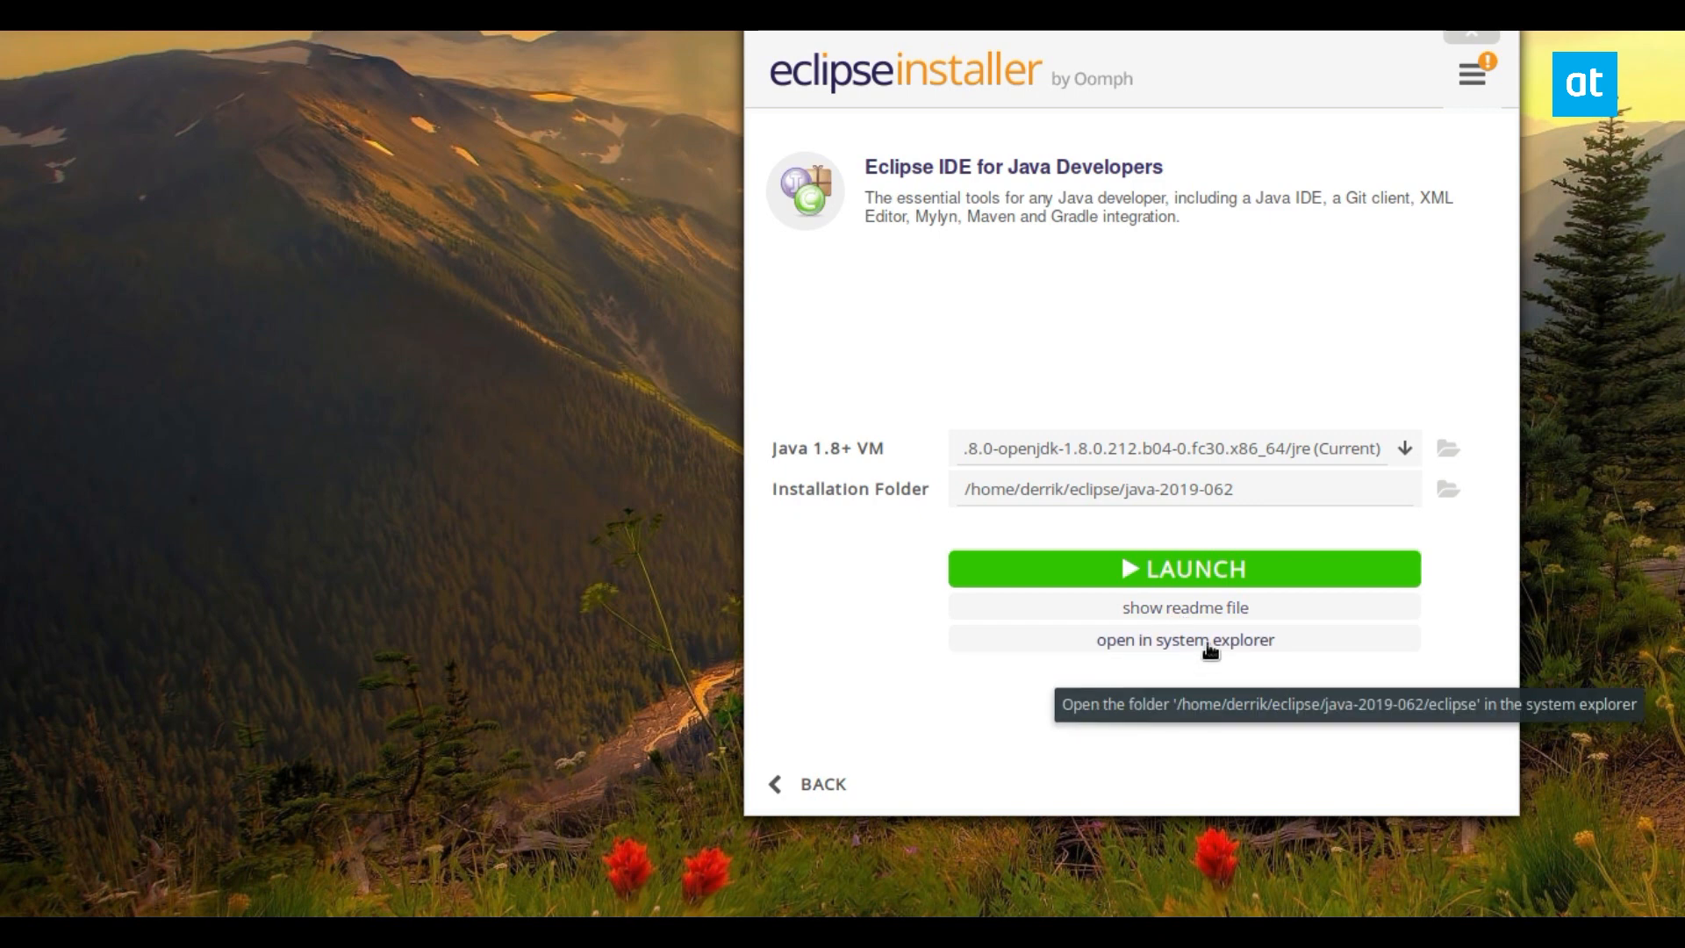
{"action": "mouse_move", "coordinate": [1288, 383]}
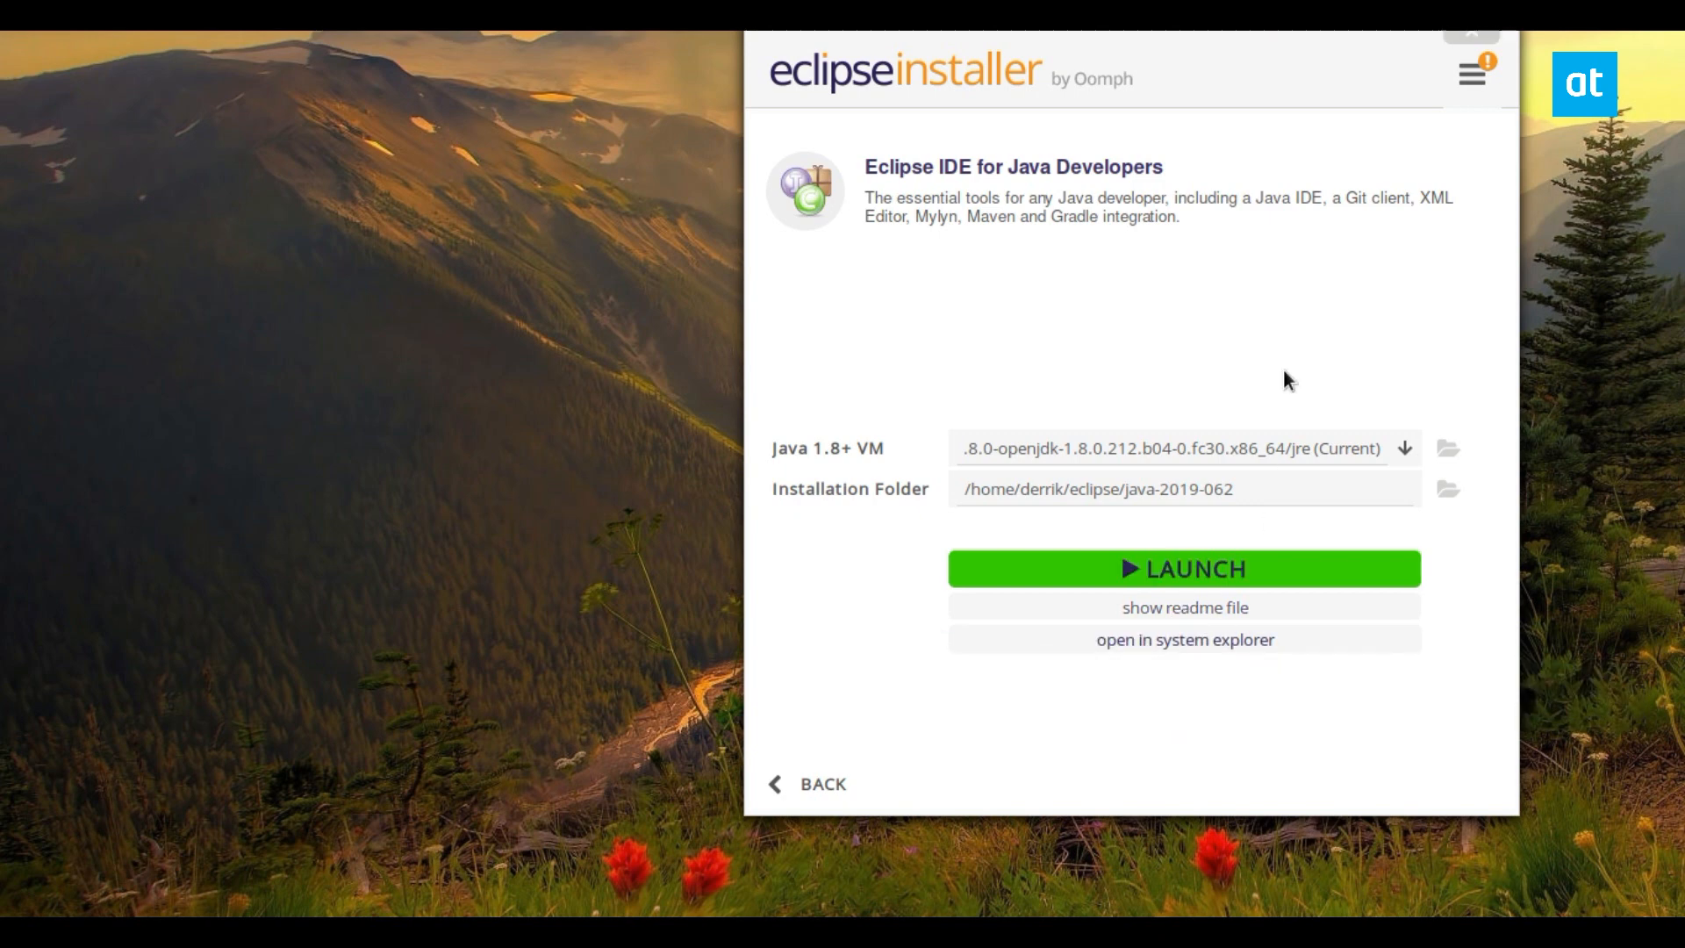
{"action": "left_click", "coordinate": [1183, 639]}
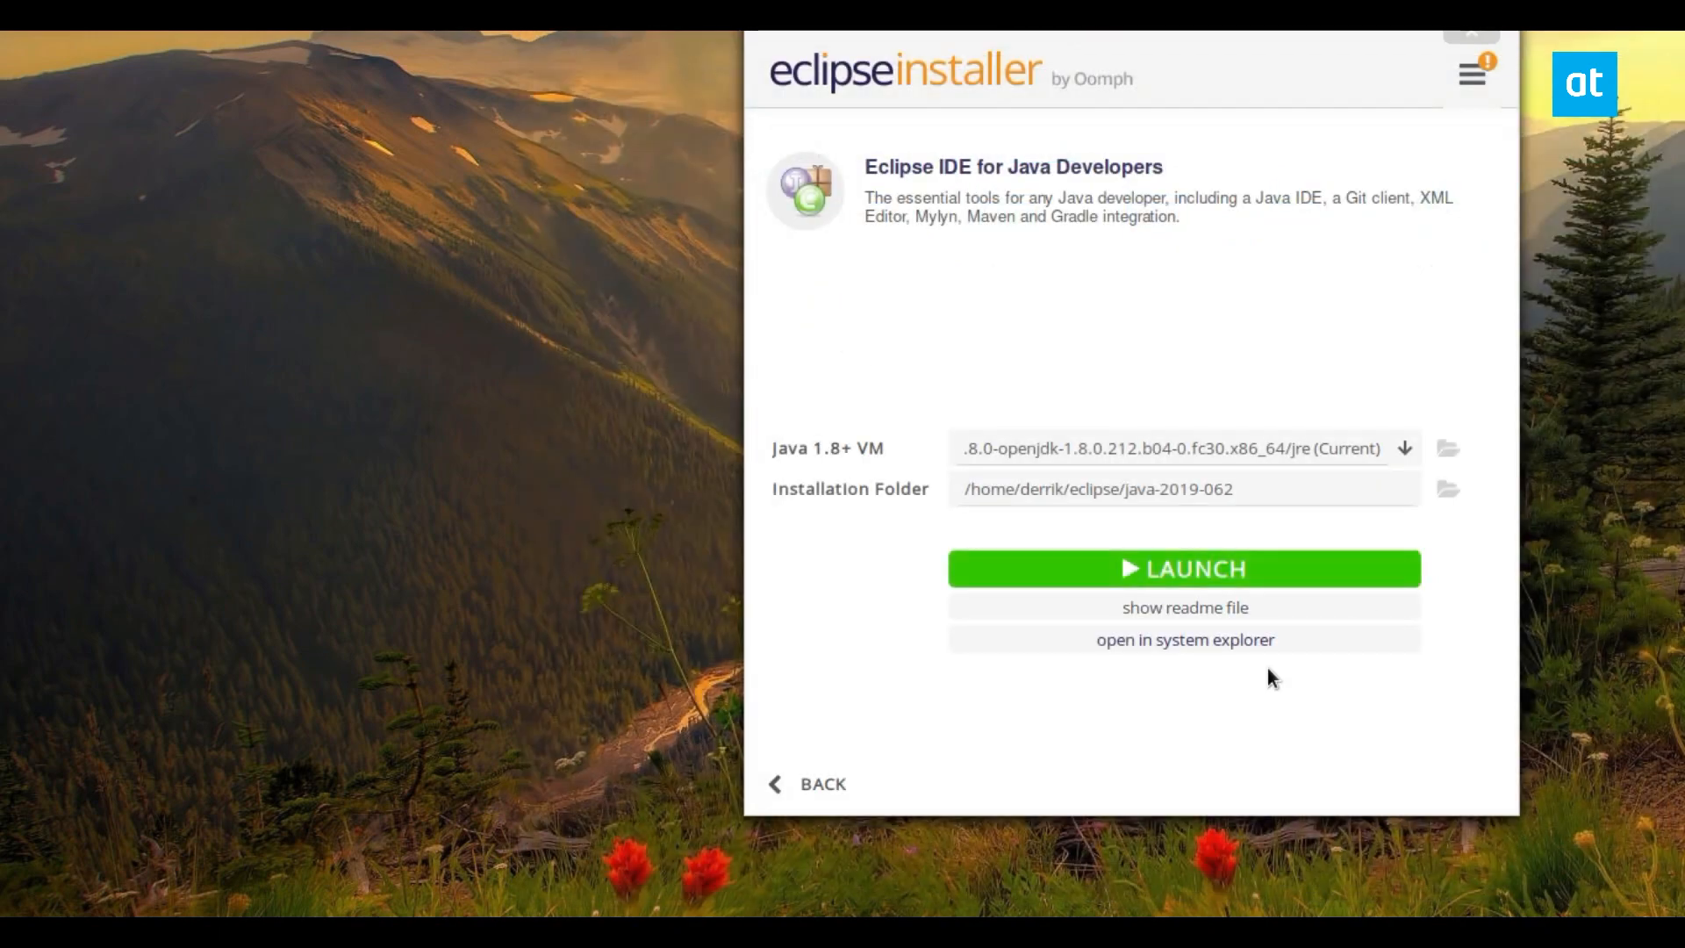
{"action": "left_click", "coordinate": [1184, 569]}
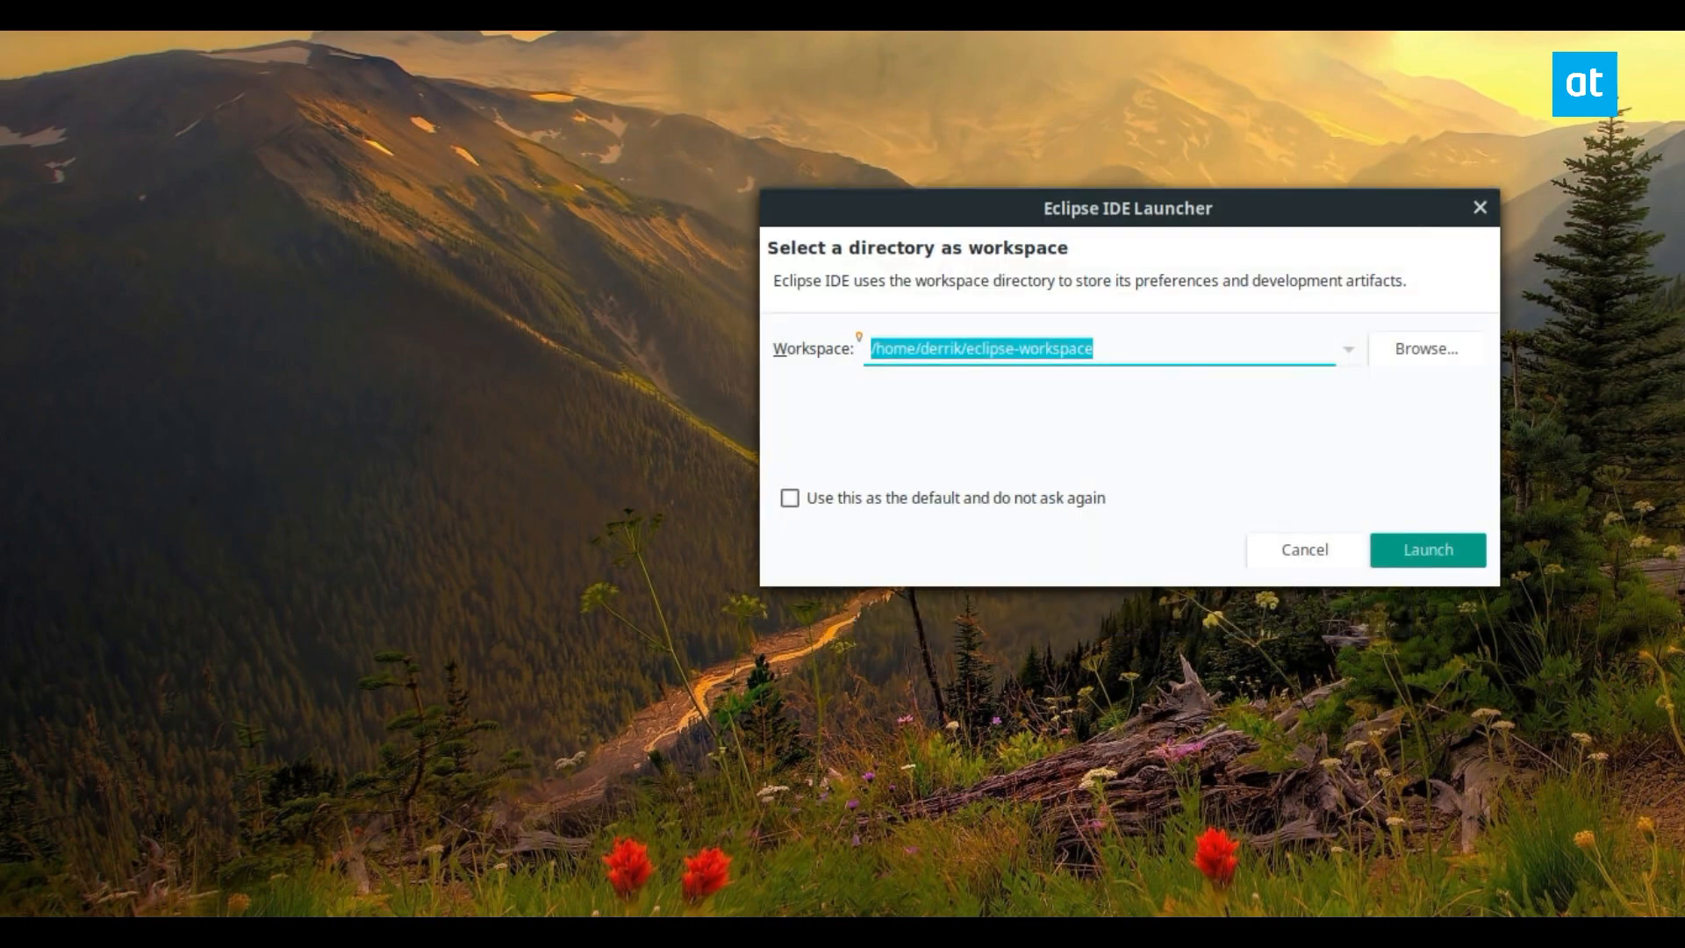
Step: Keep eclipse-workspace as the permanent default workspace and start Eclipse
{"action": "left_click", "coordinate": [790, 496]}
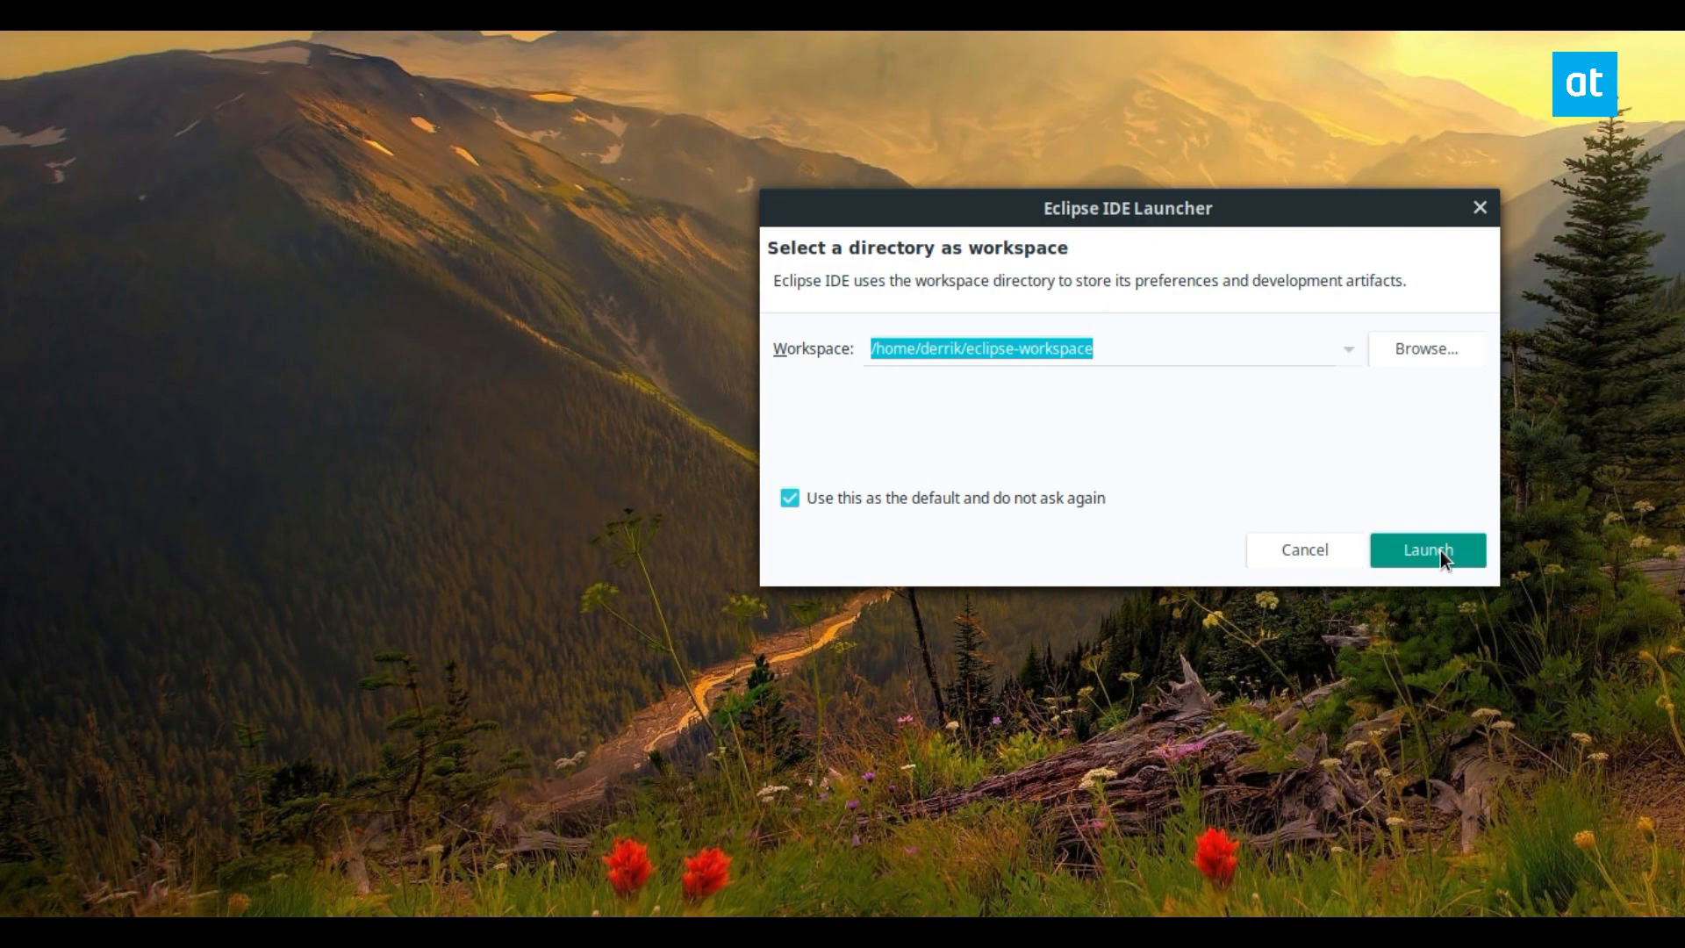
{"action": "left_click", "coordinate": [1428, 549]}
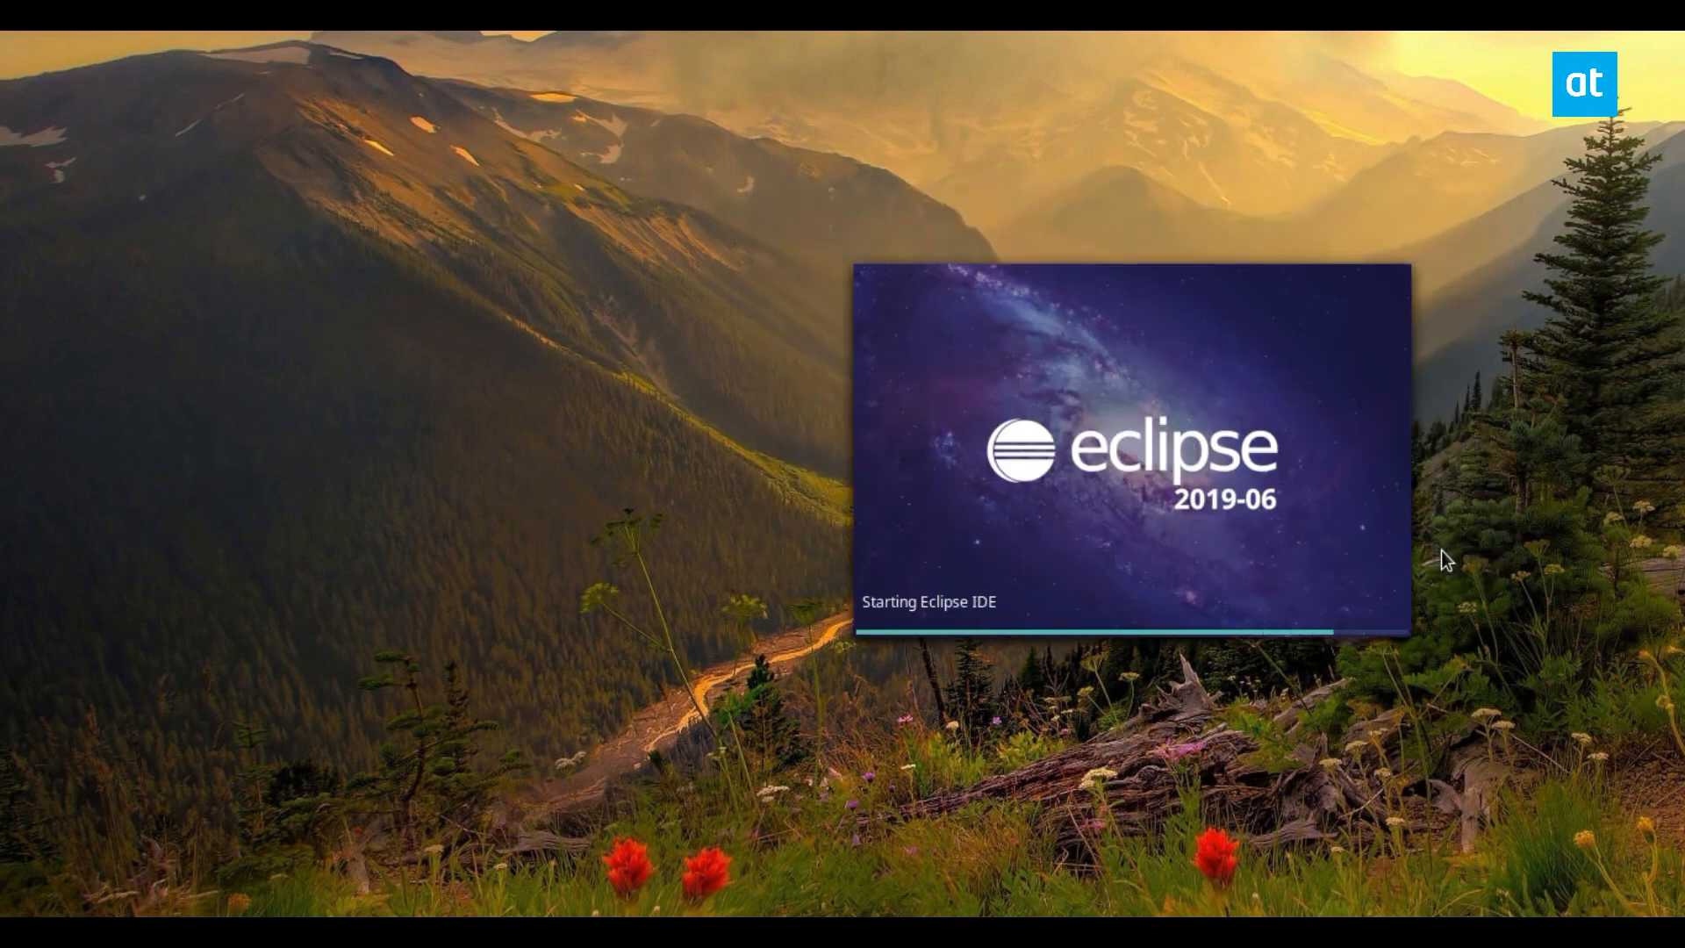